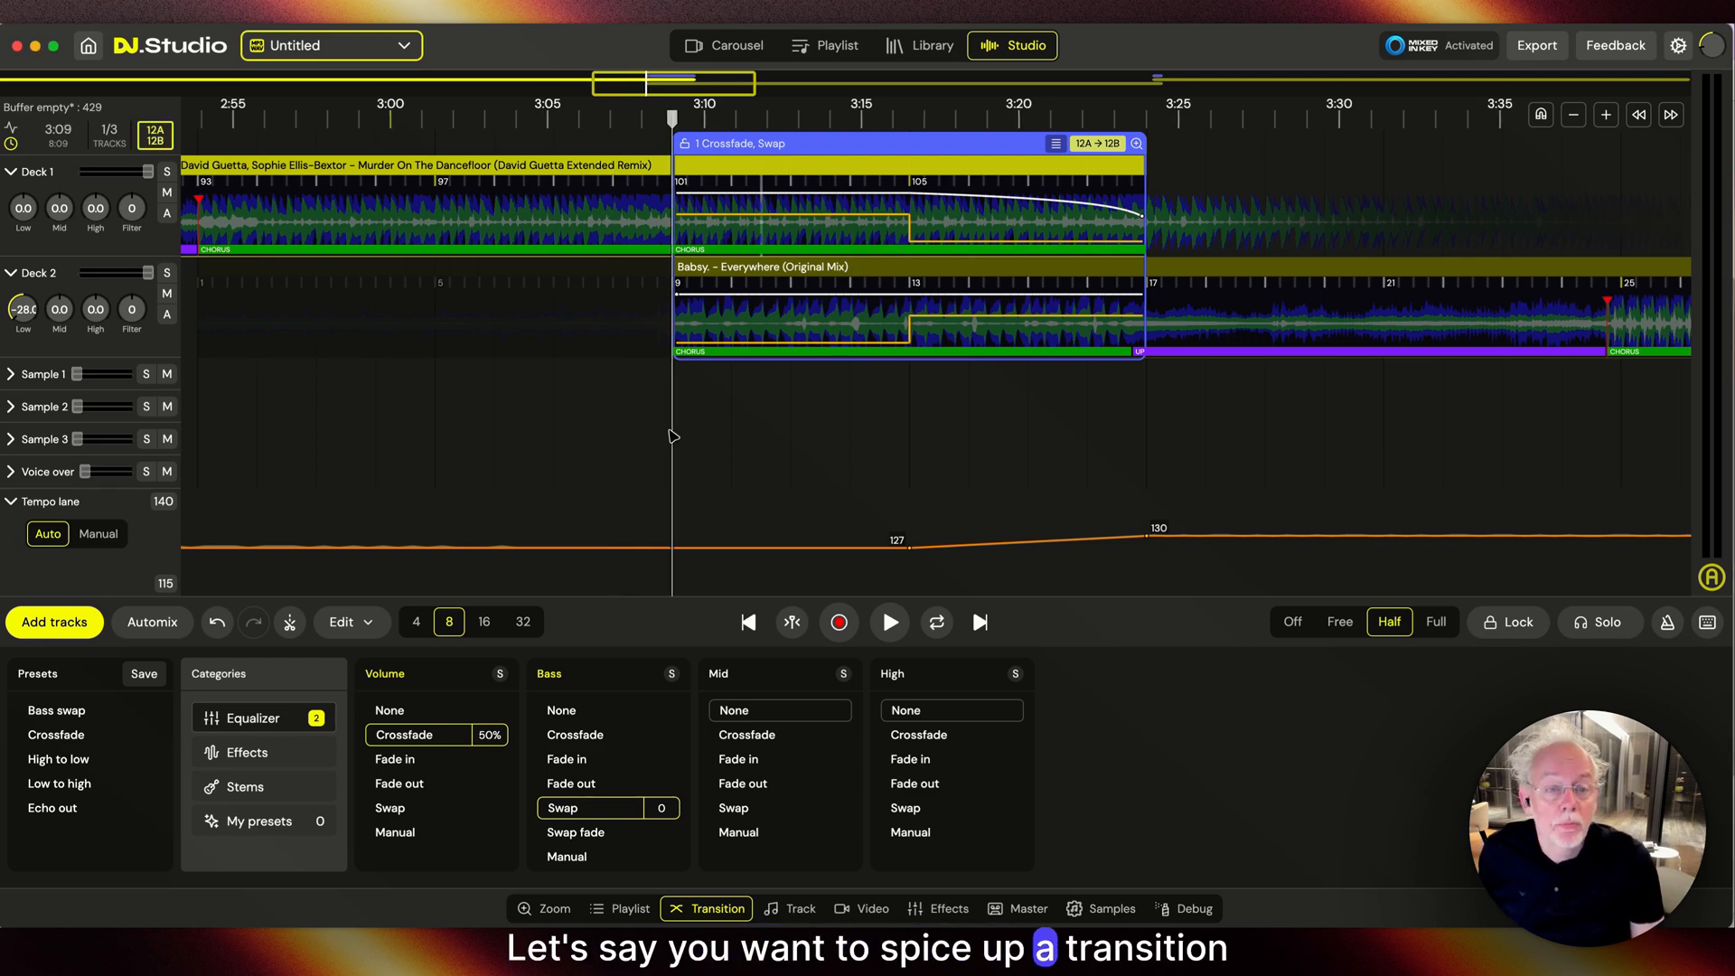
Step: Preview the transition briefly, then show it split into stems per track
click(889, 620)
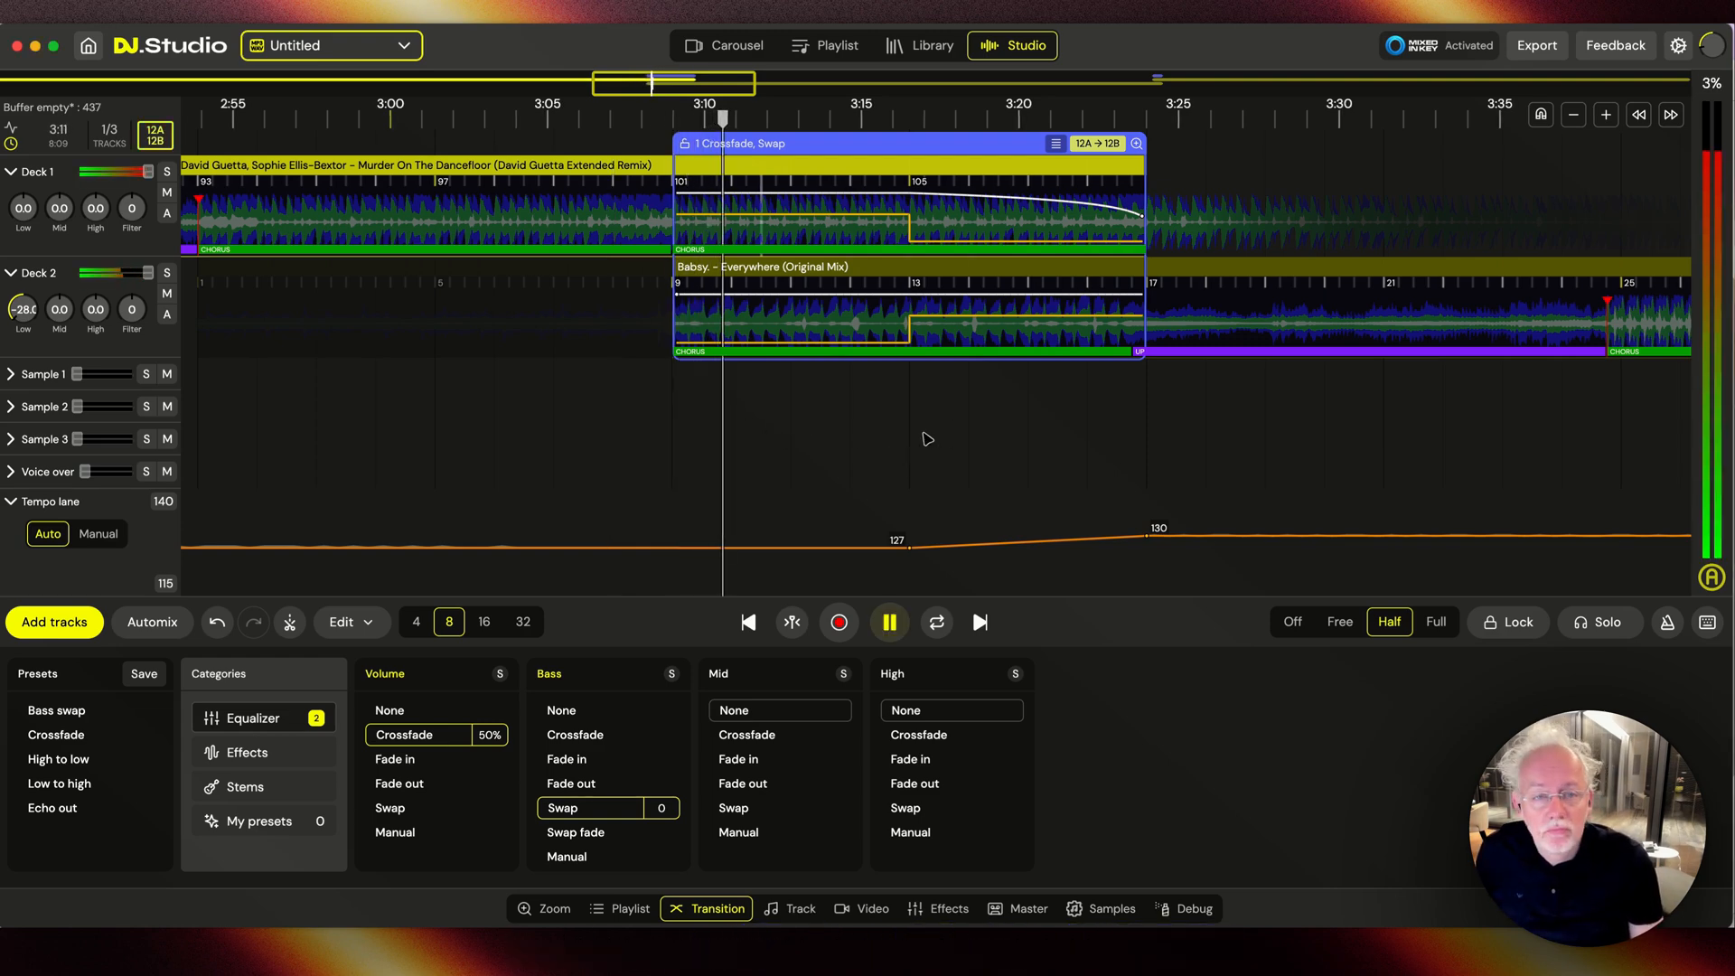
click(889, 620)
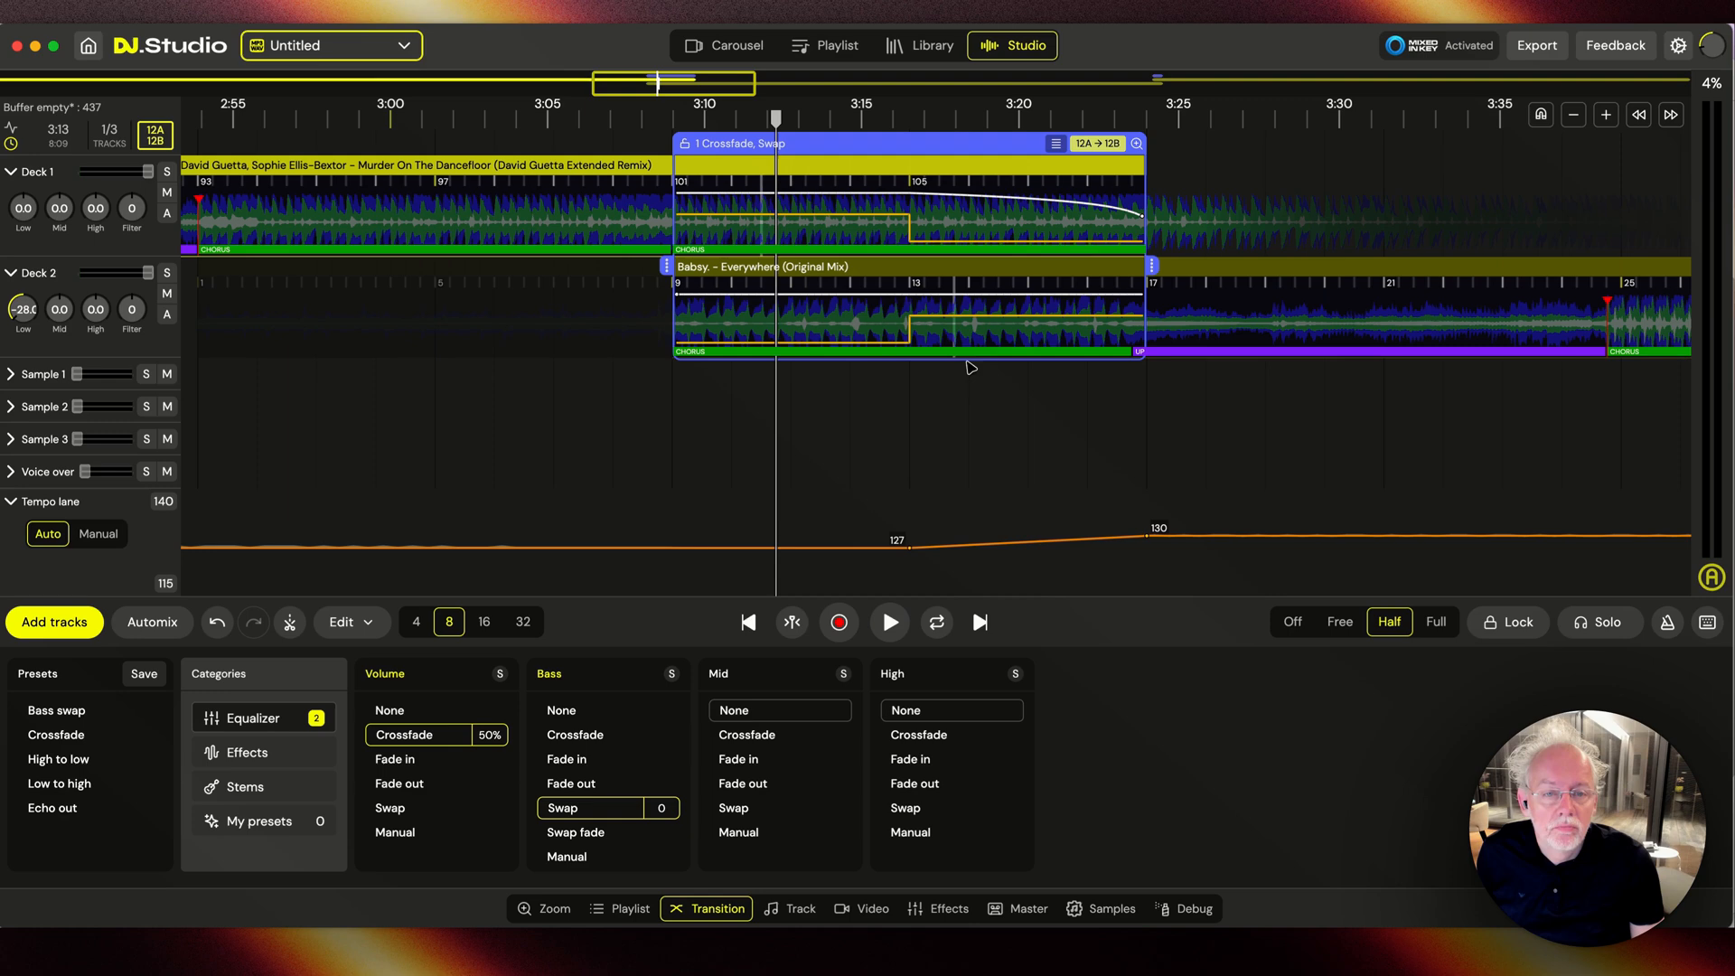
mouse_move(1030, 182)
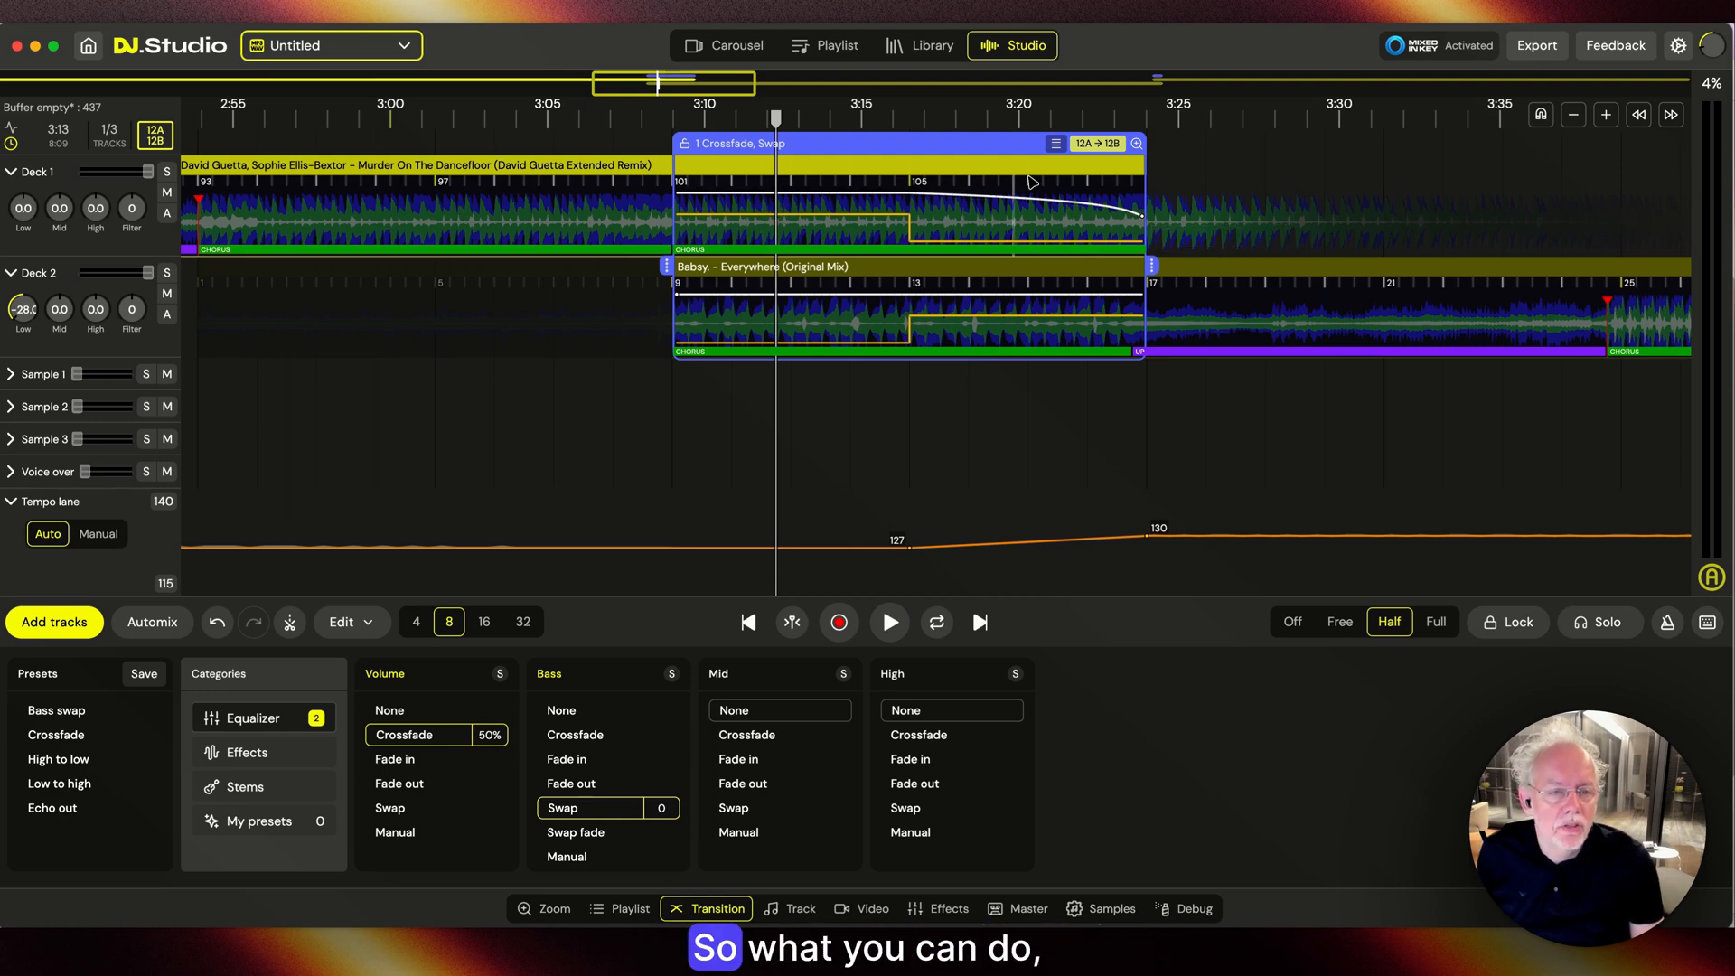
click(242, 786)
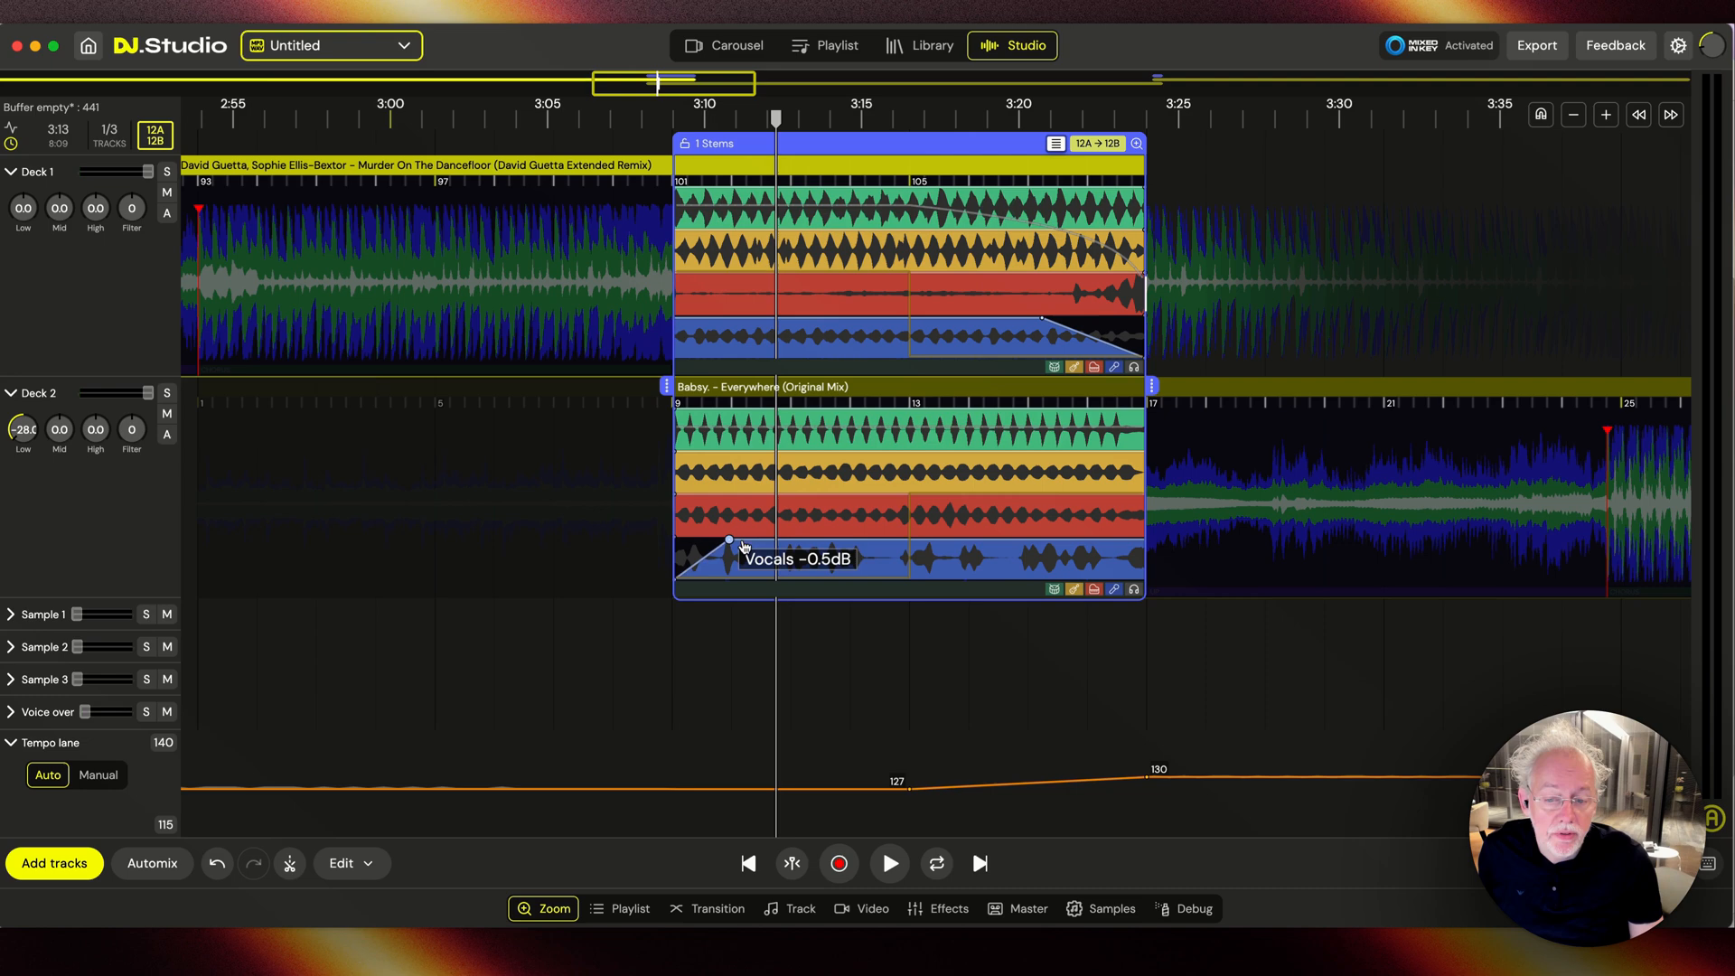
Step: Turn down the Everywhere vocal stem on Deck 2 so it stays silent through the transition
drag(730, 541, 885, 549)
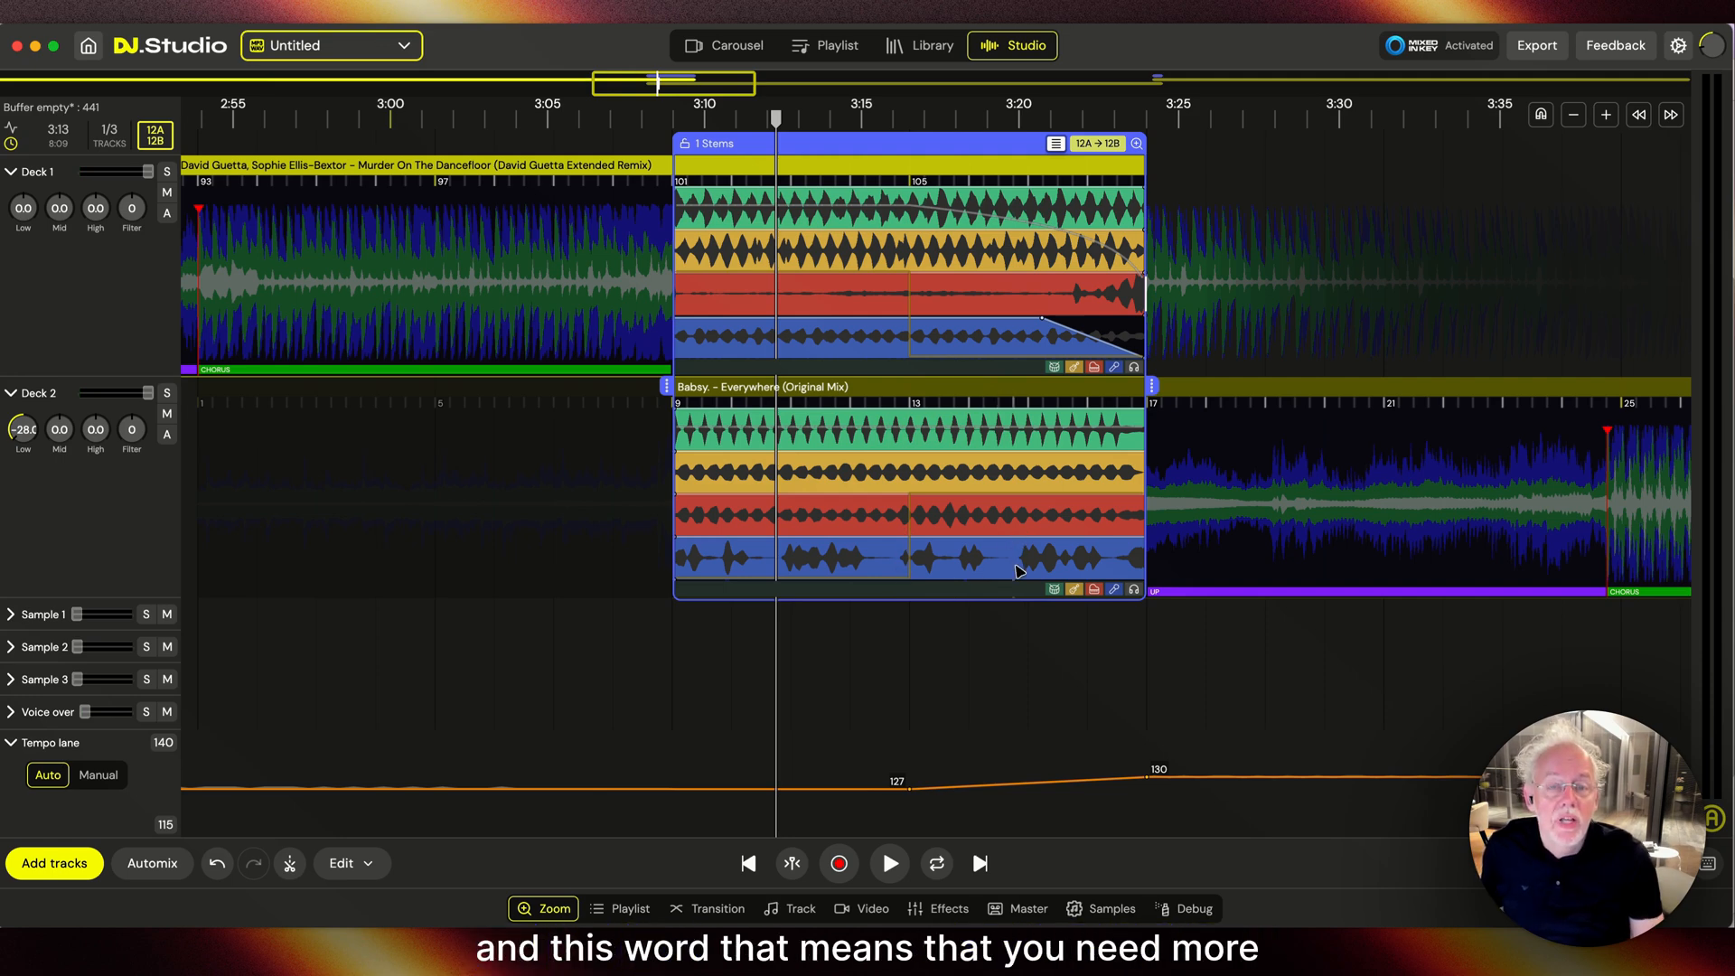
mouse_move(683, 540)
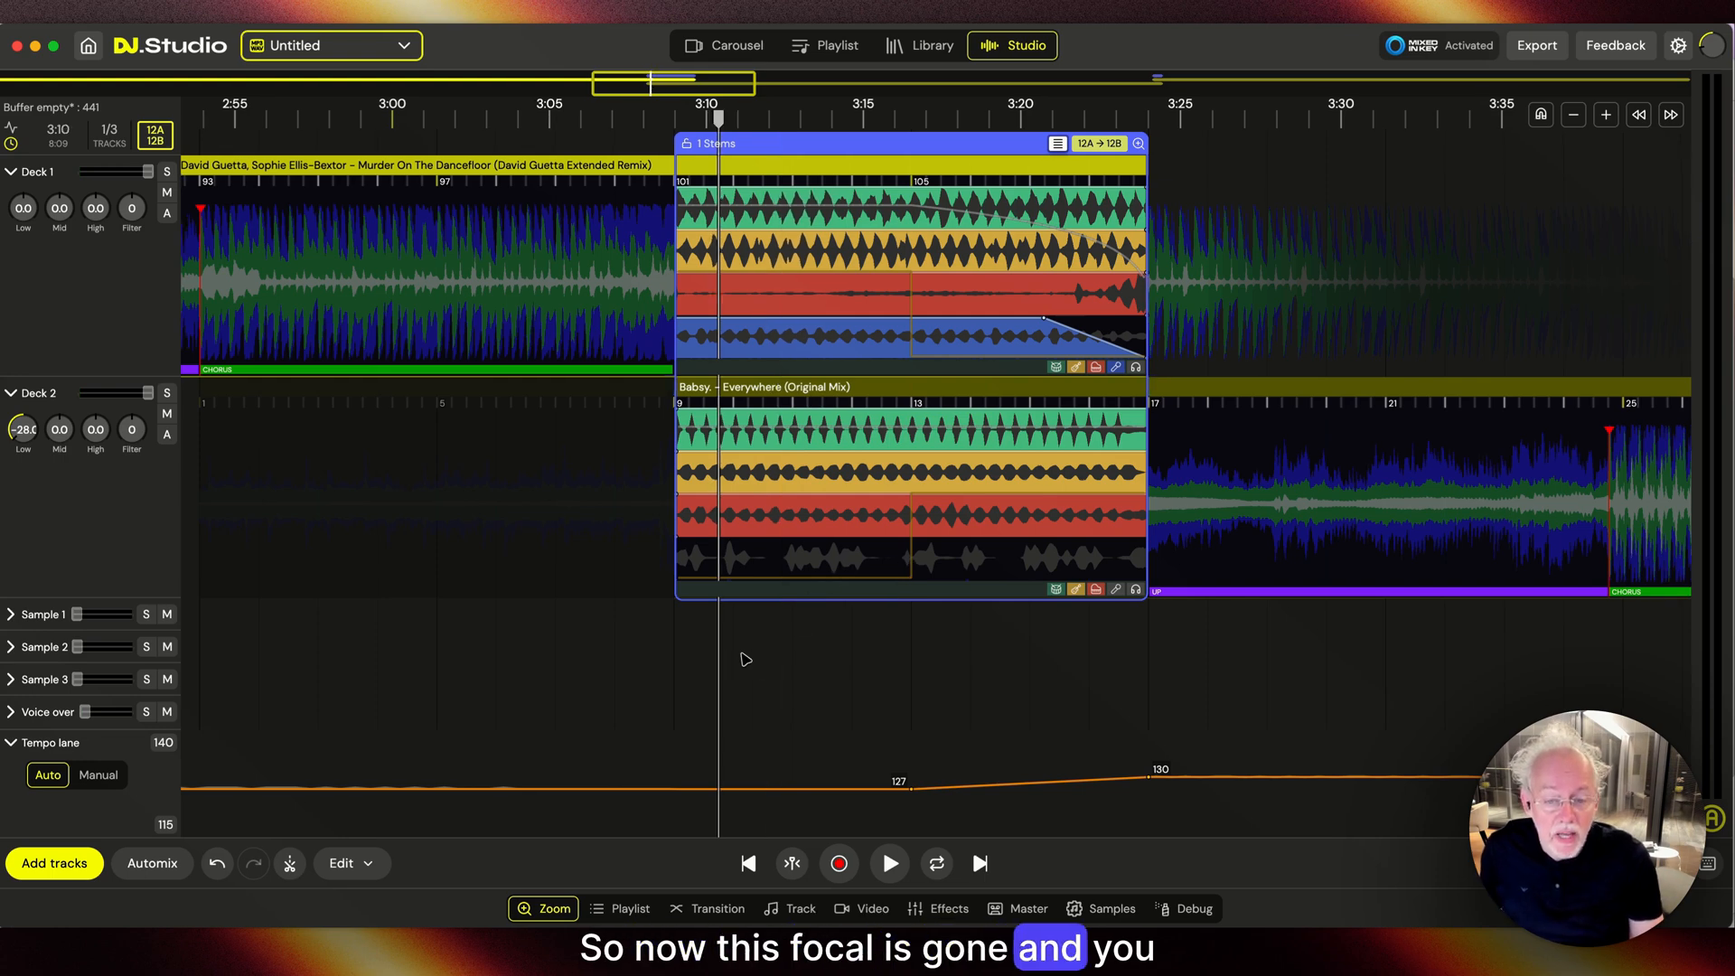
Step: Copy the Everywhere vocals to the Sample 1 lane and select the new clip
click(889, 864)
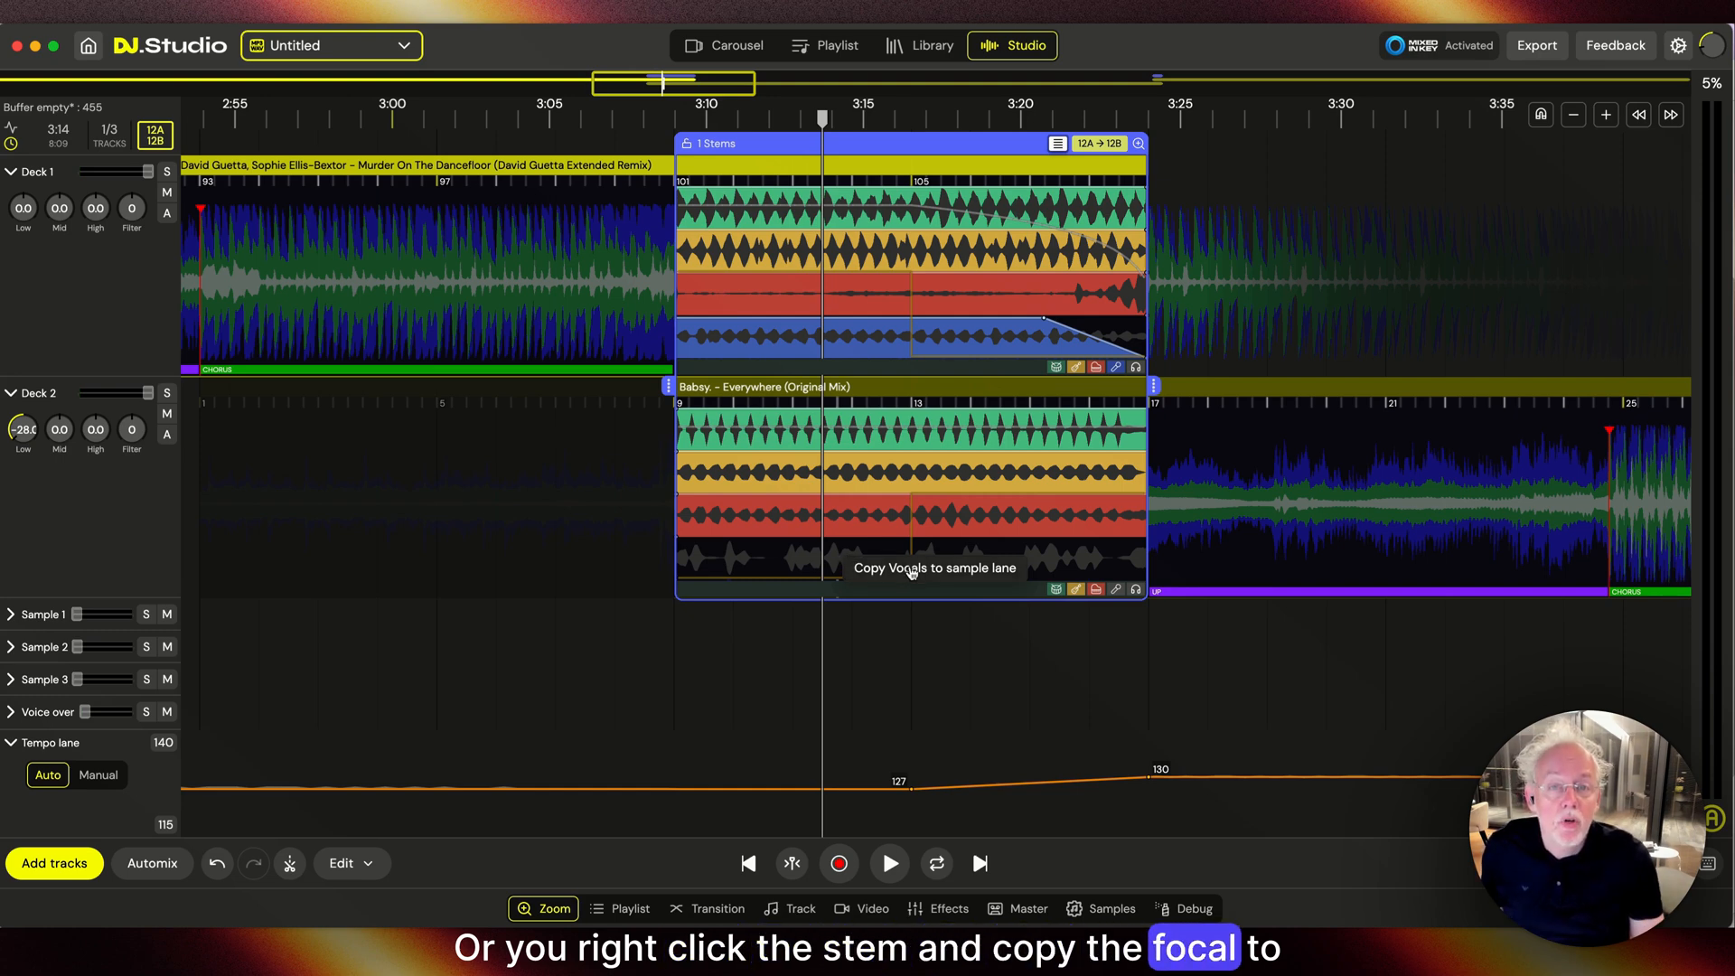
click(932, 568)
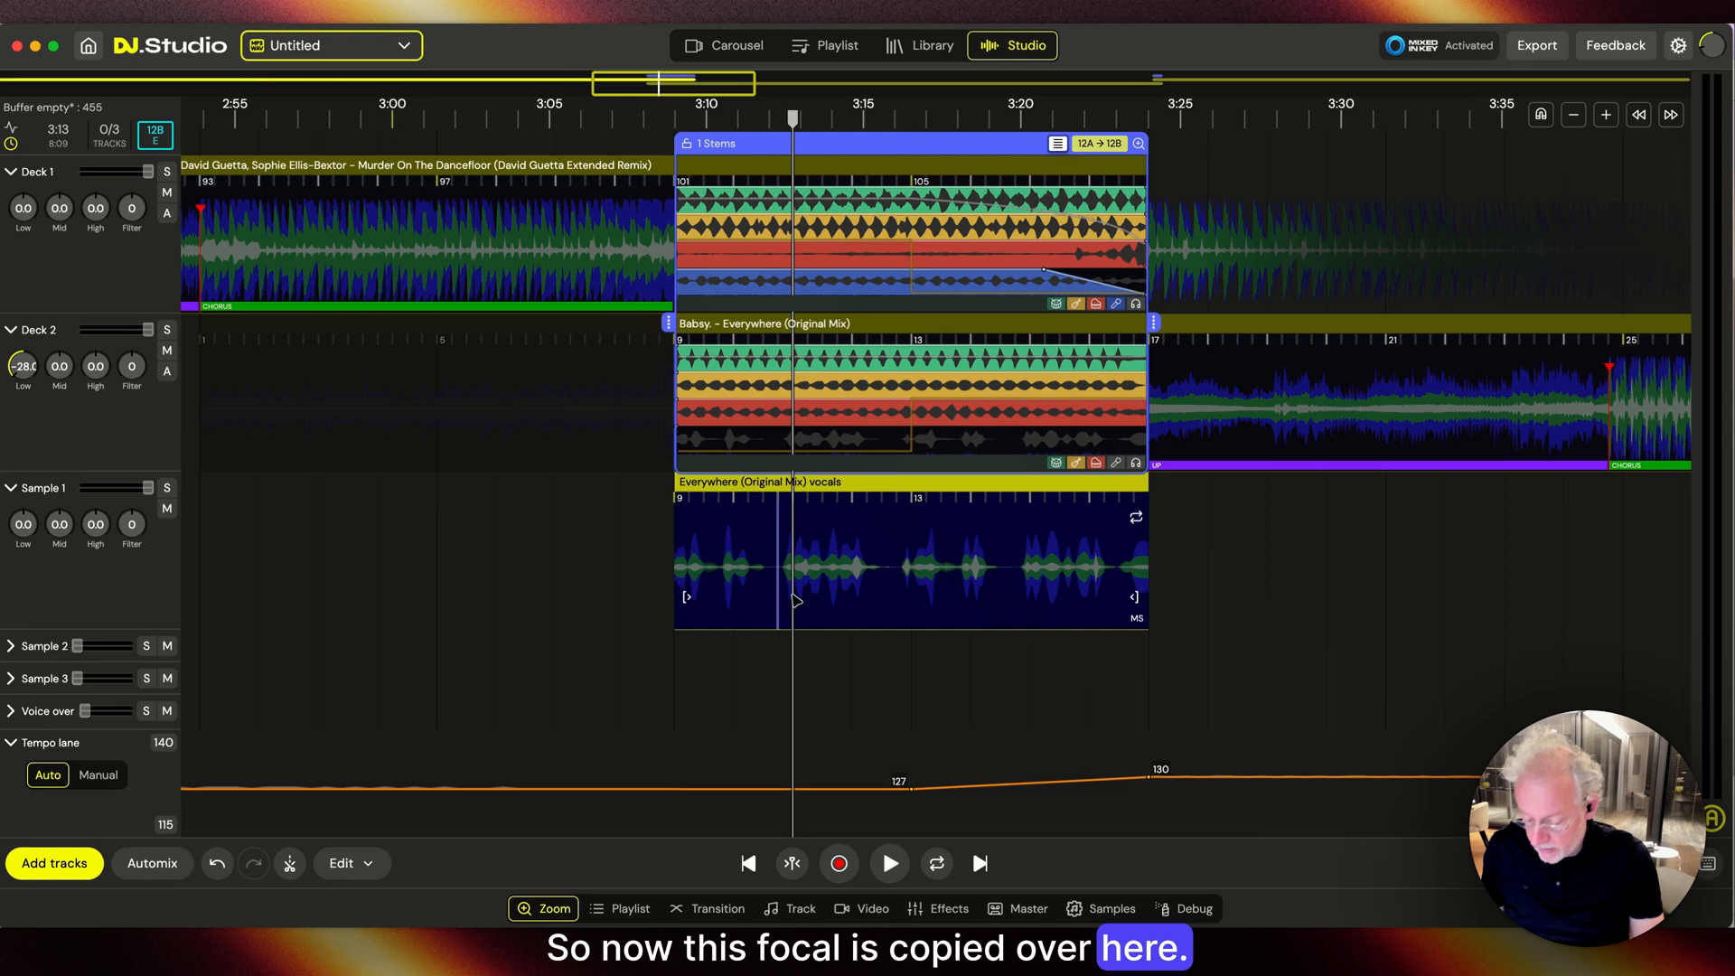
click(889, 864)
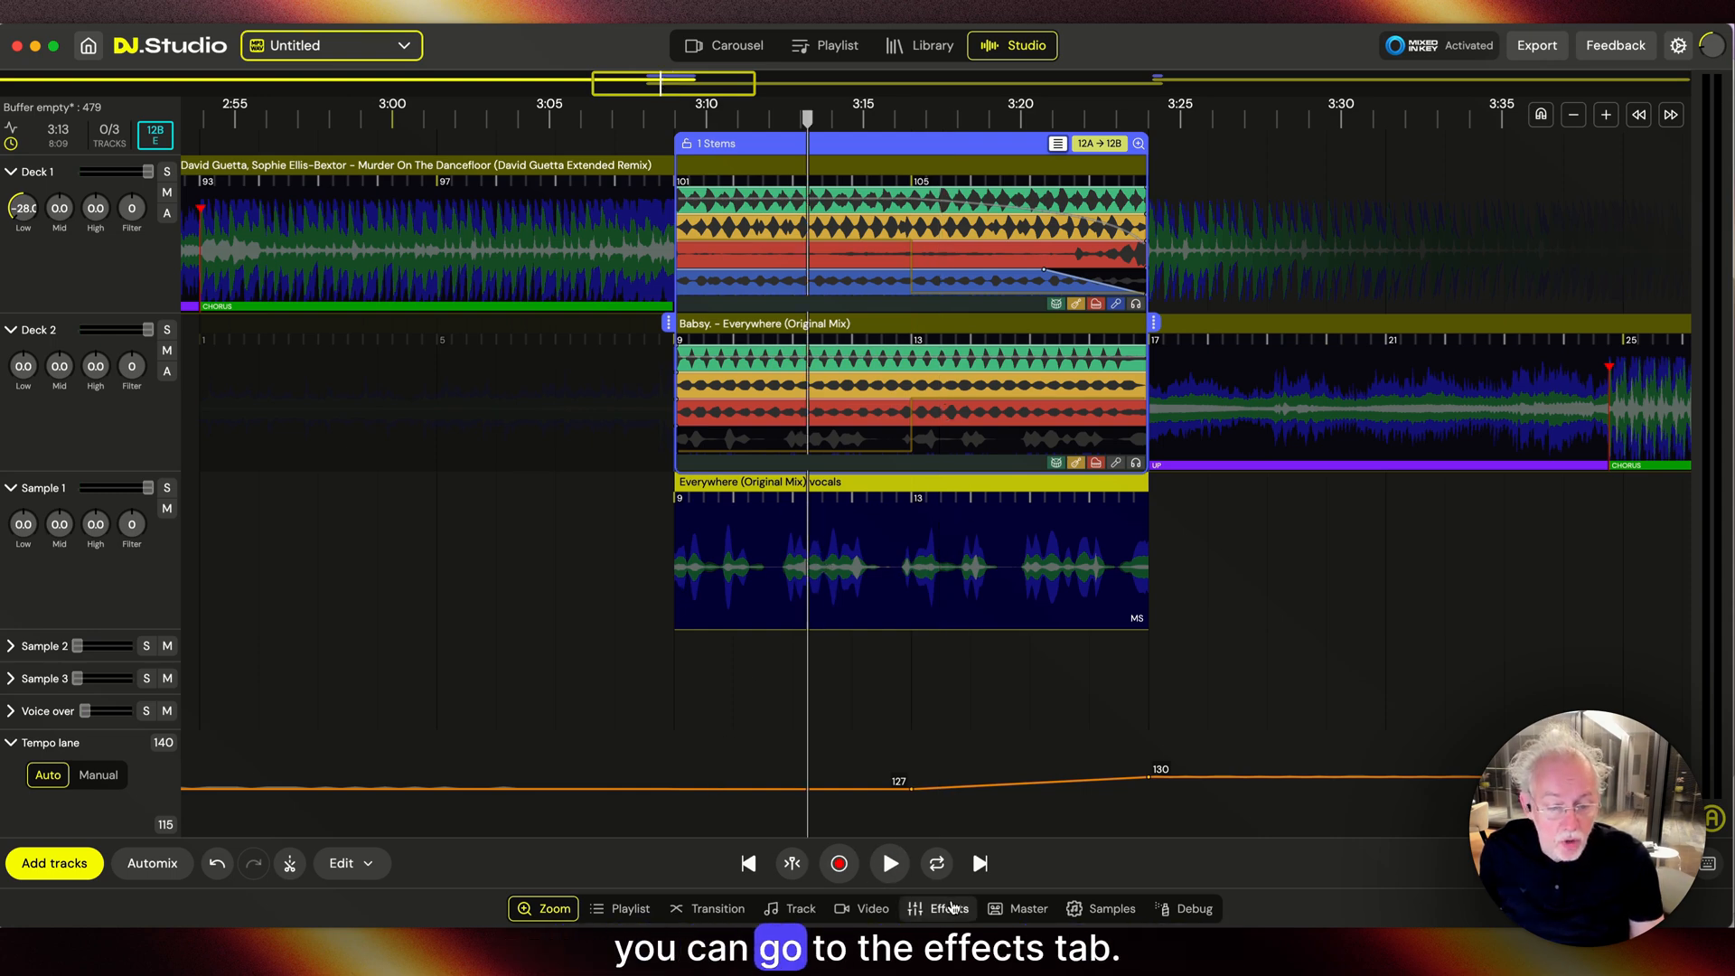
Step: In Effects, draw volume automation dipping the Everywhere vocals clip in and out of silence
click(947, 909)
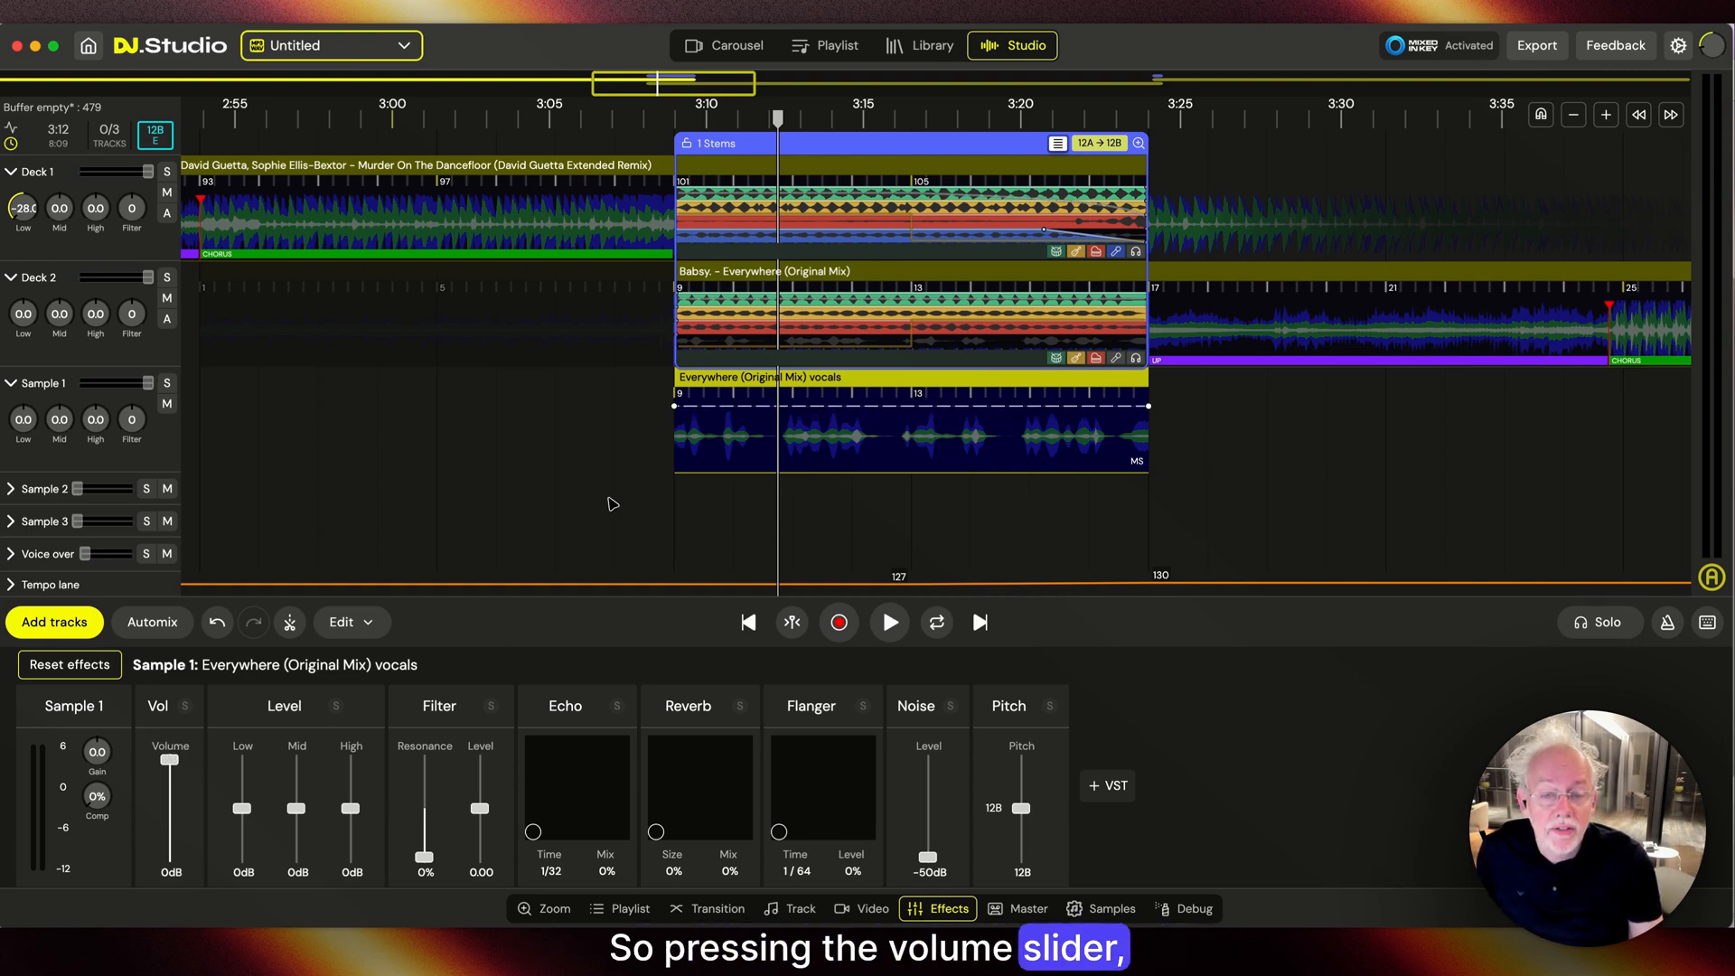
drag(674, 432, 775, 464)
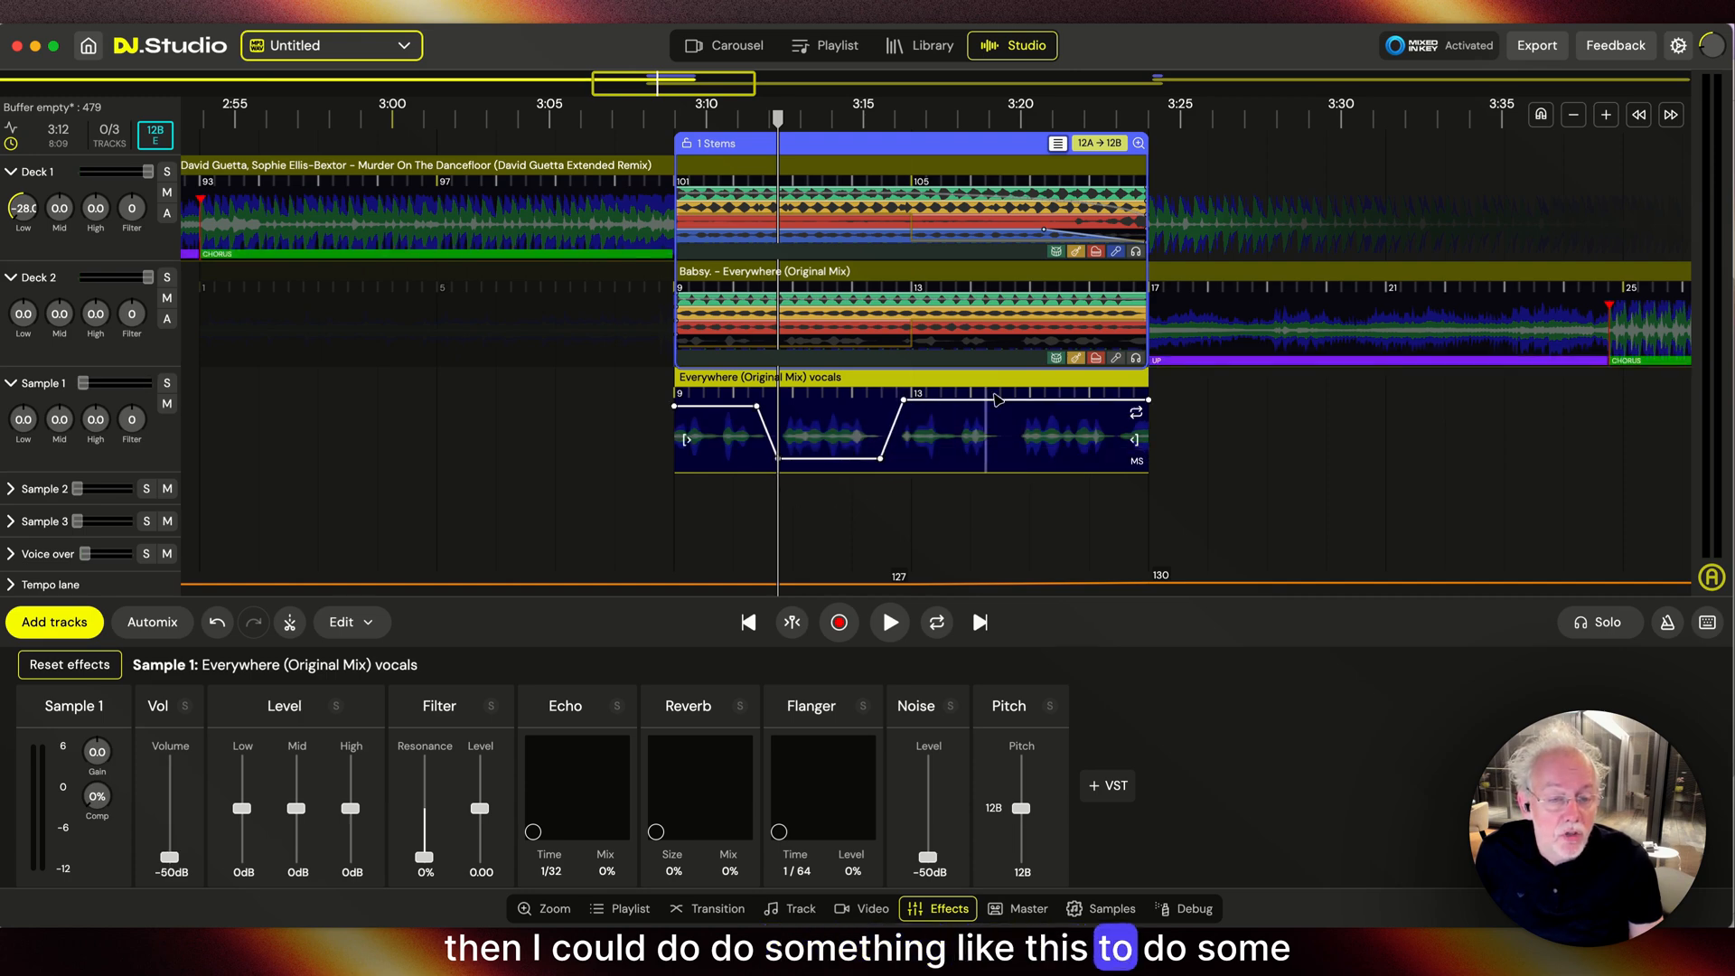
drag(996, 401, 1058, 457)
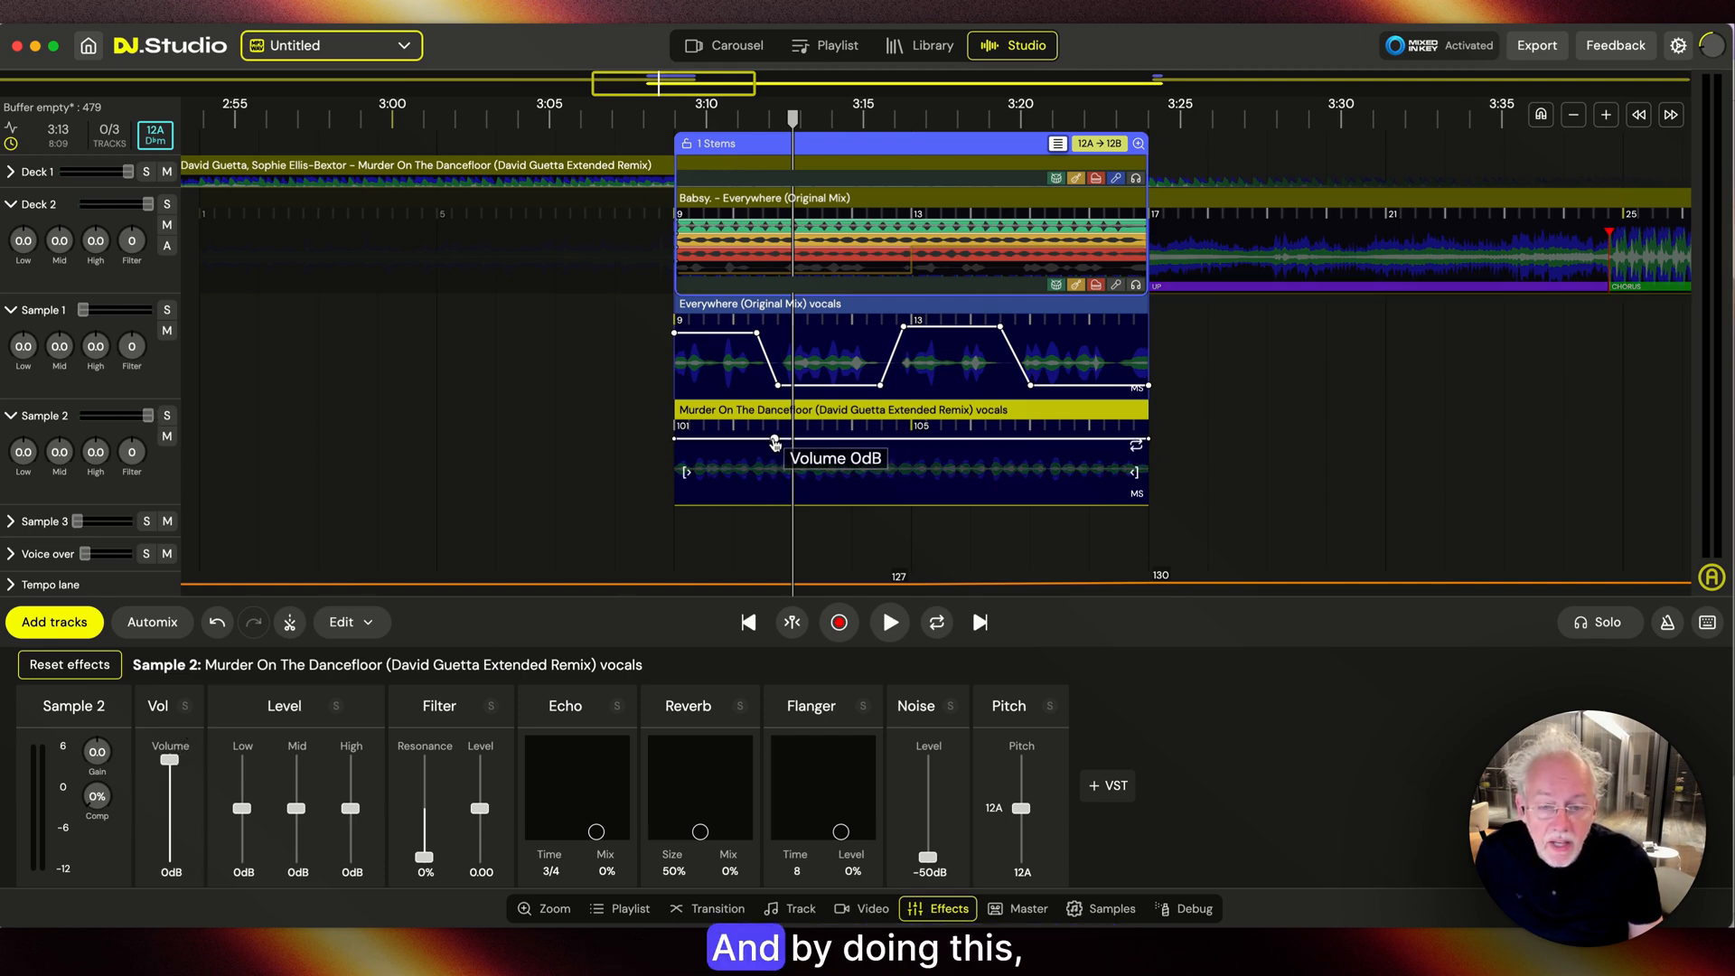
Step: Draw a stepped volume curve on the Murder On The Dancefloor vocals, rising where Everywhere drops
drag(775, 443, 761, 491)
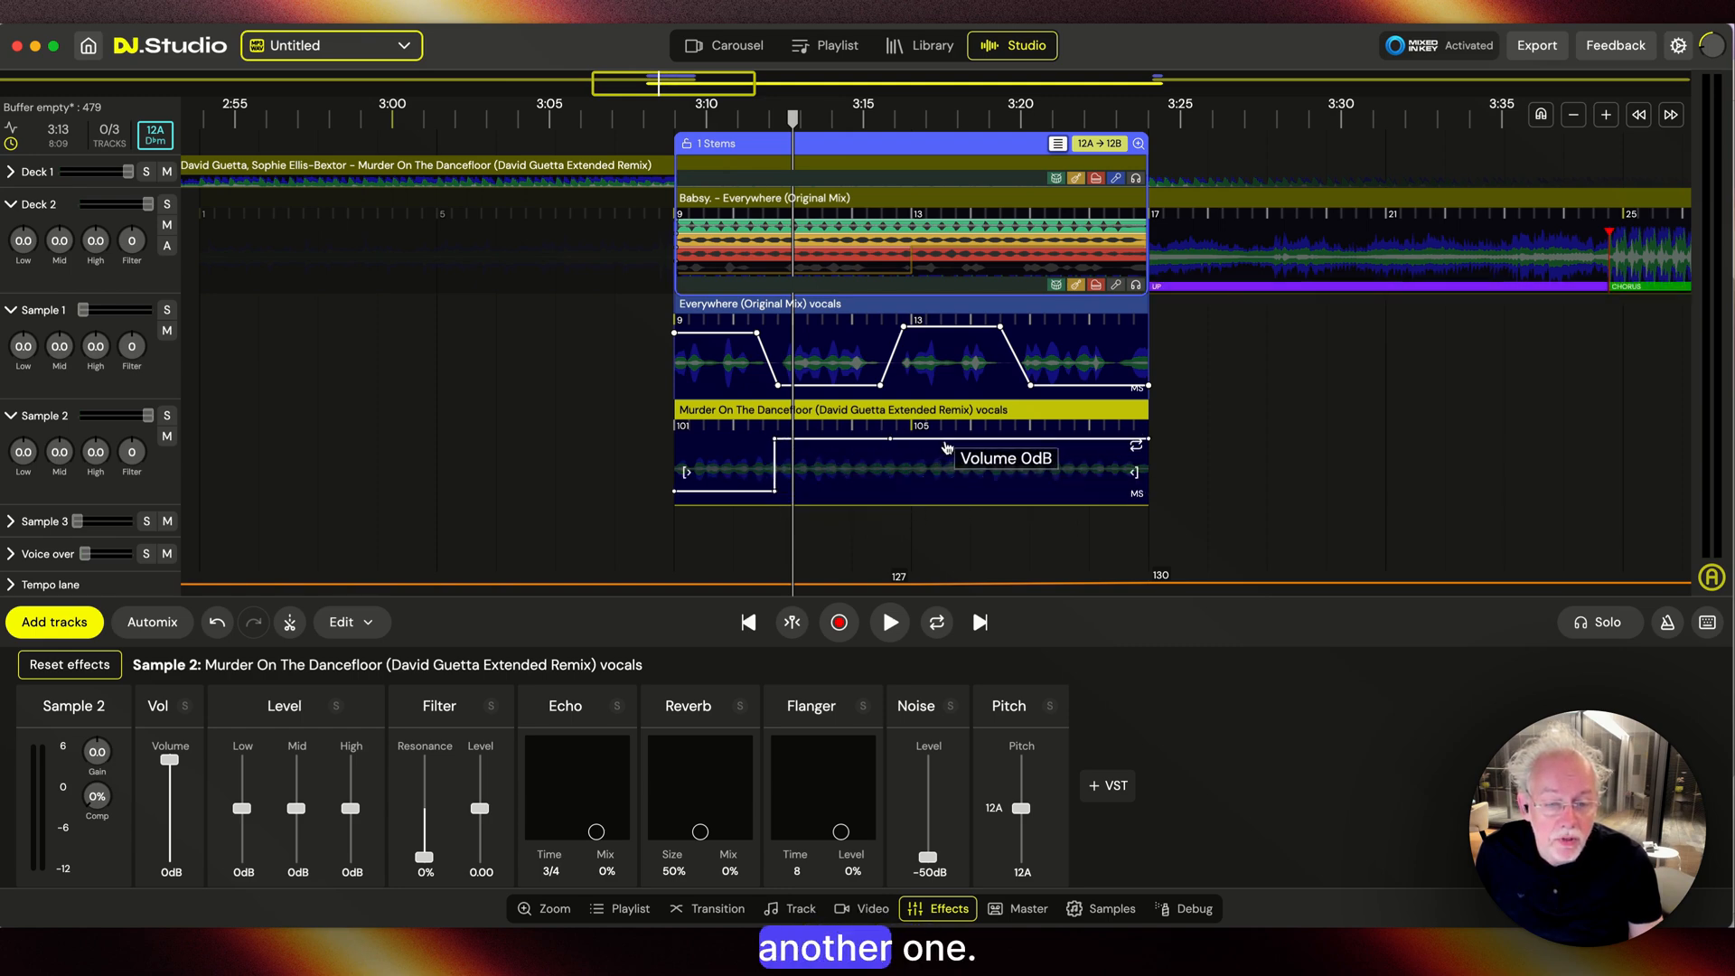
drag(896, 448, 897, 491)
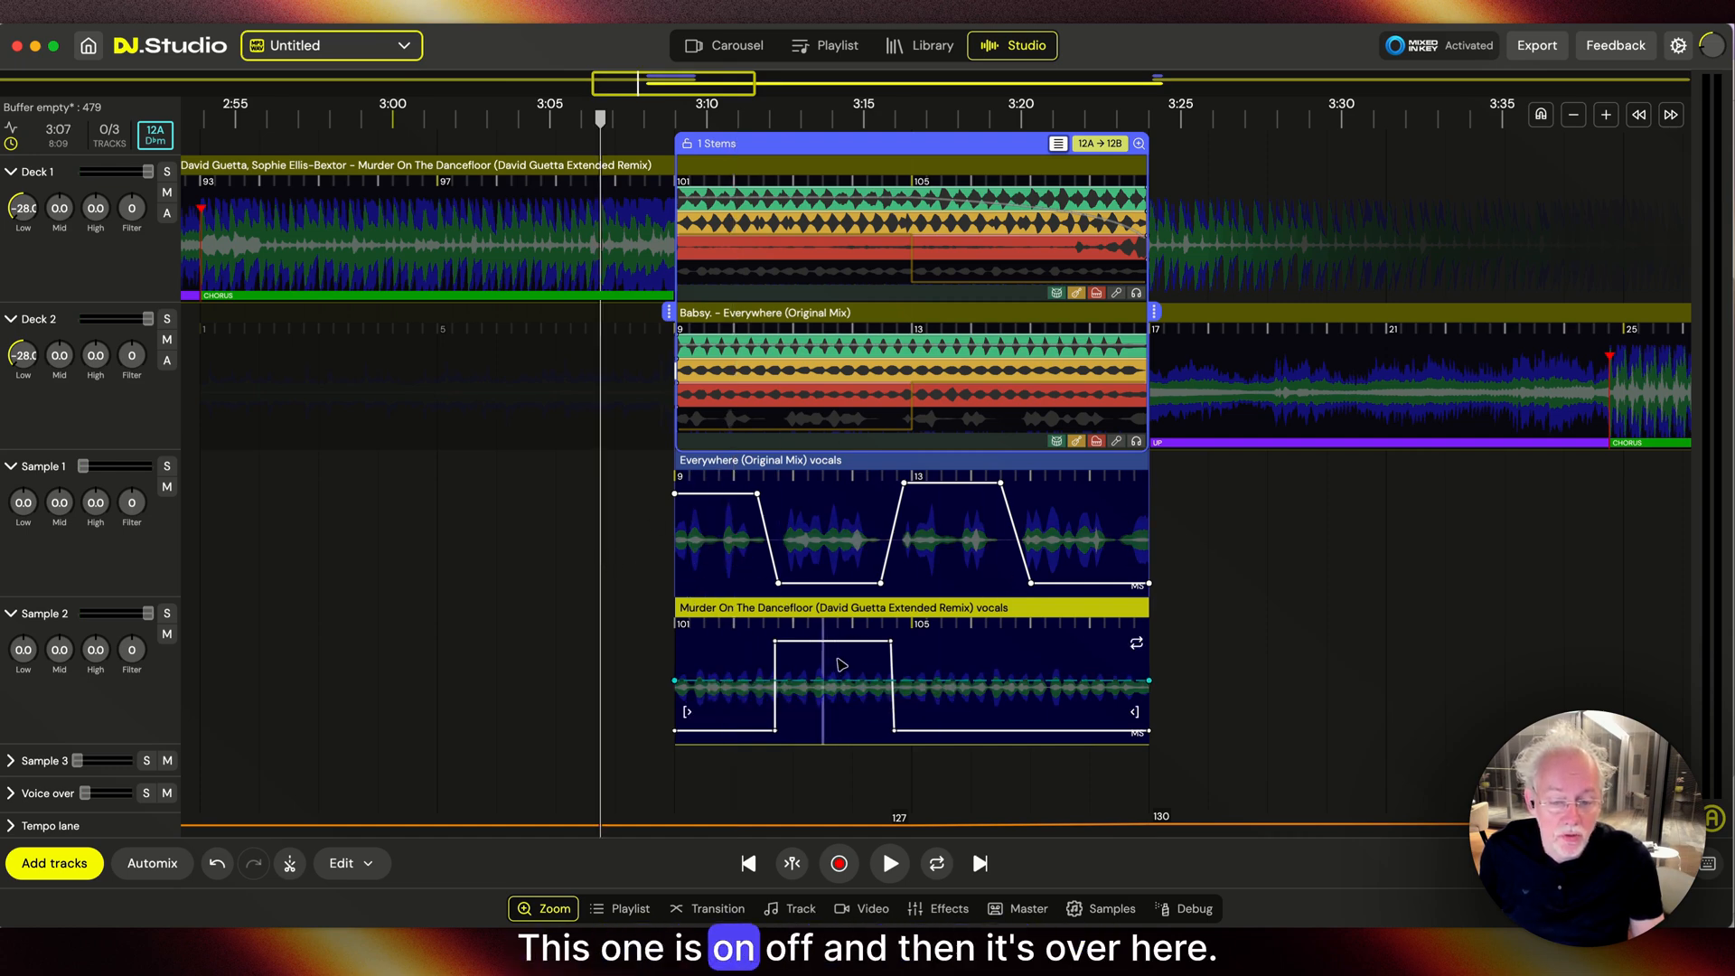
click(887, 864)
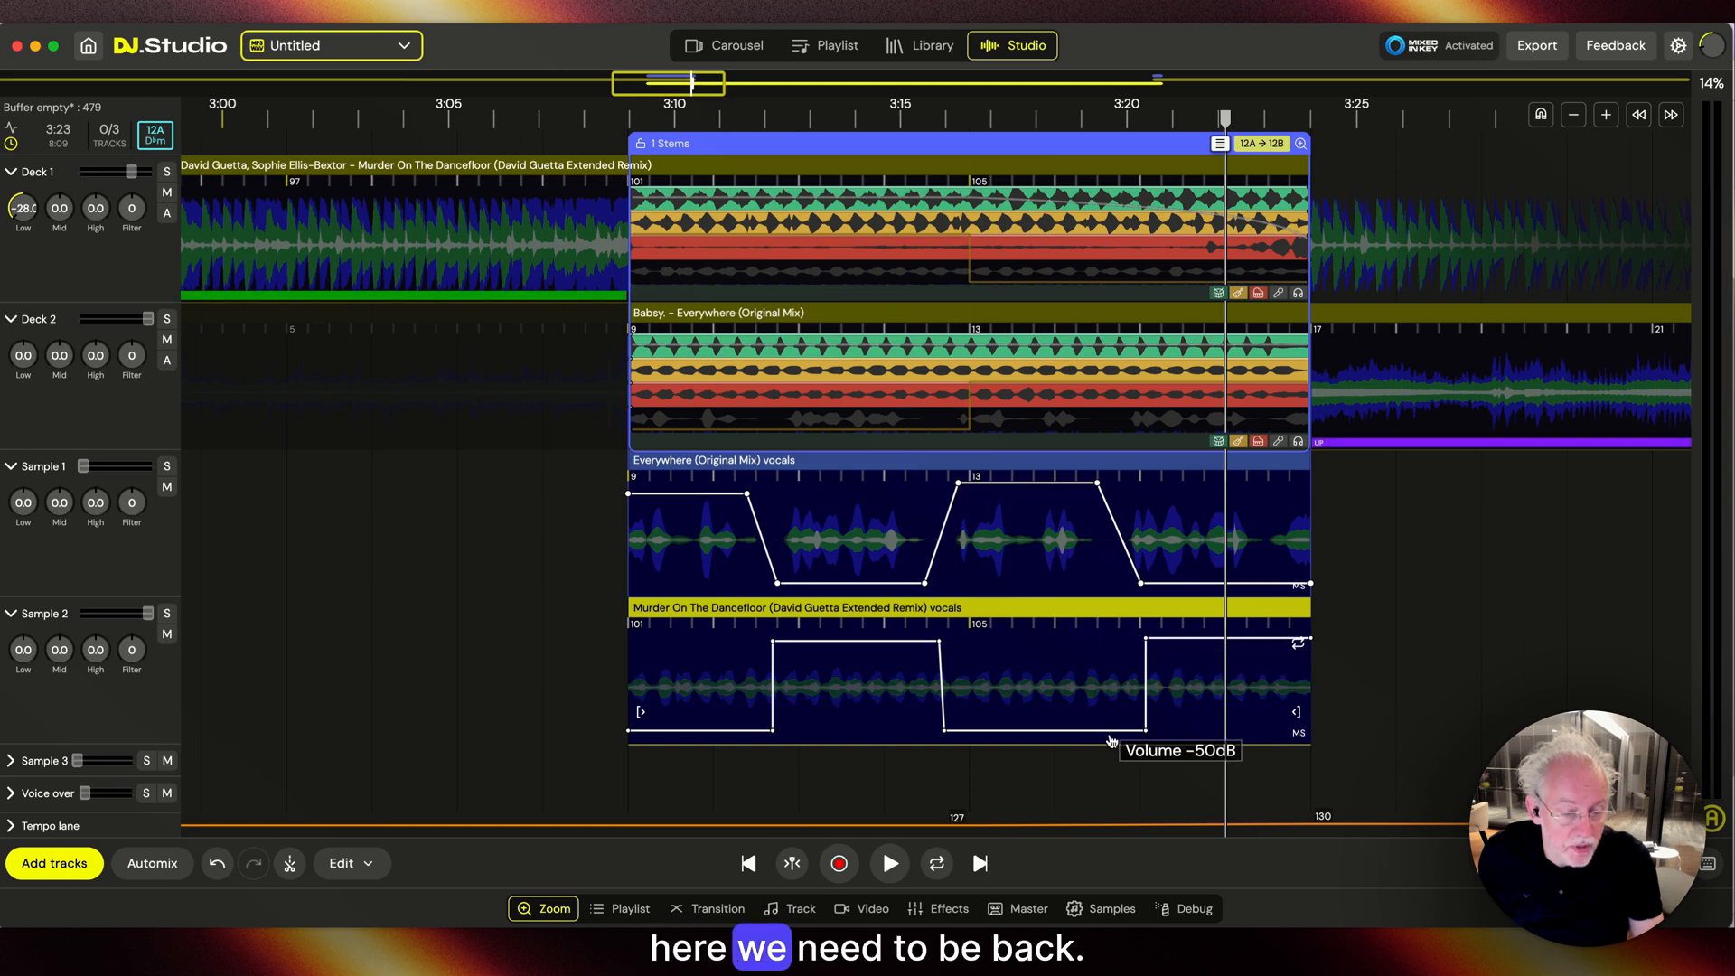
Step: Add a further volume marker so the Murder vocals alternate with the Everywhere vocals
click(889, 864)
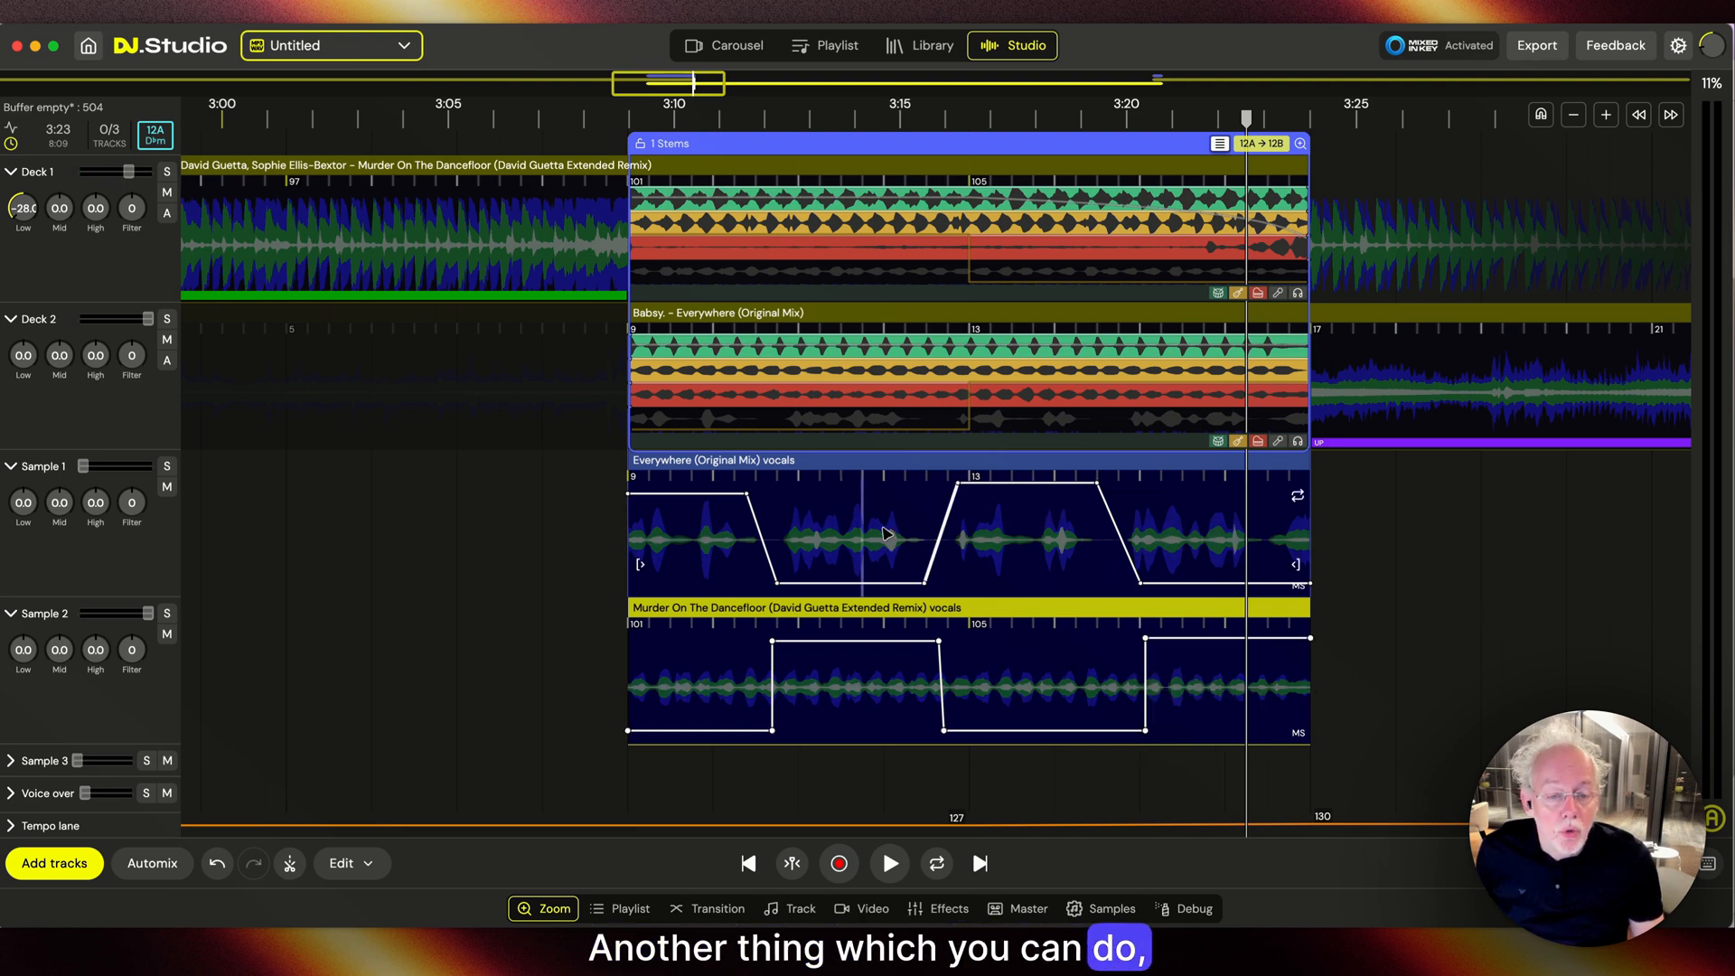
Step: Reset all track automations, then split the Everywhere vocals clip twice with Cmd+E
right_click(886, 535)
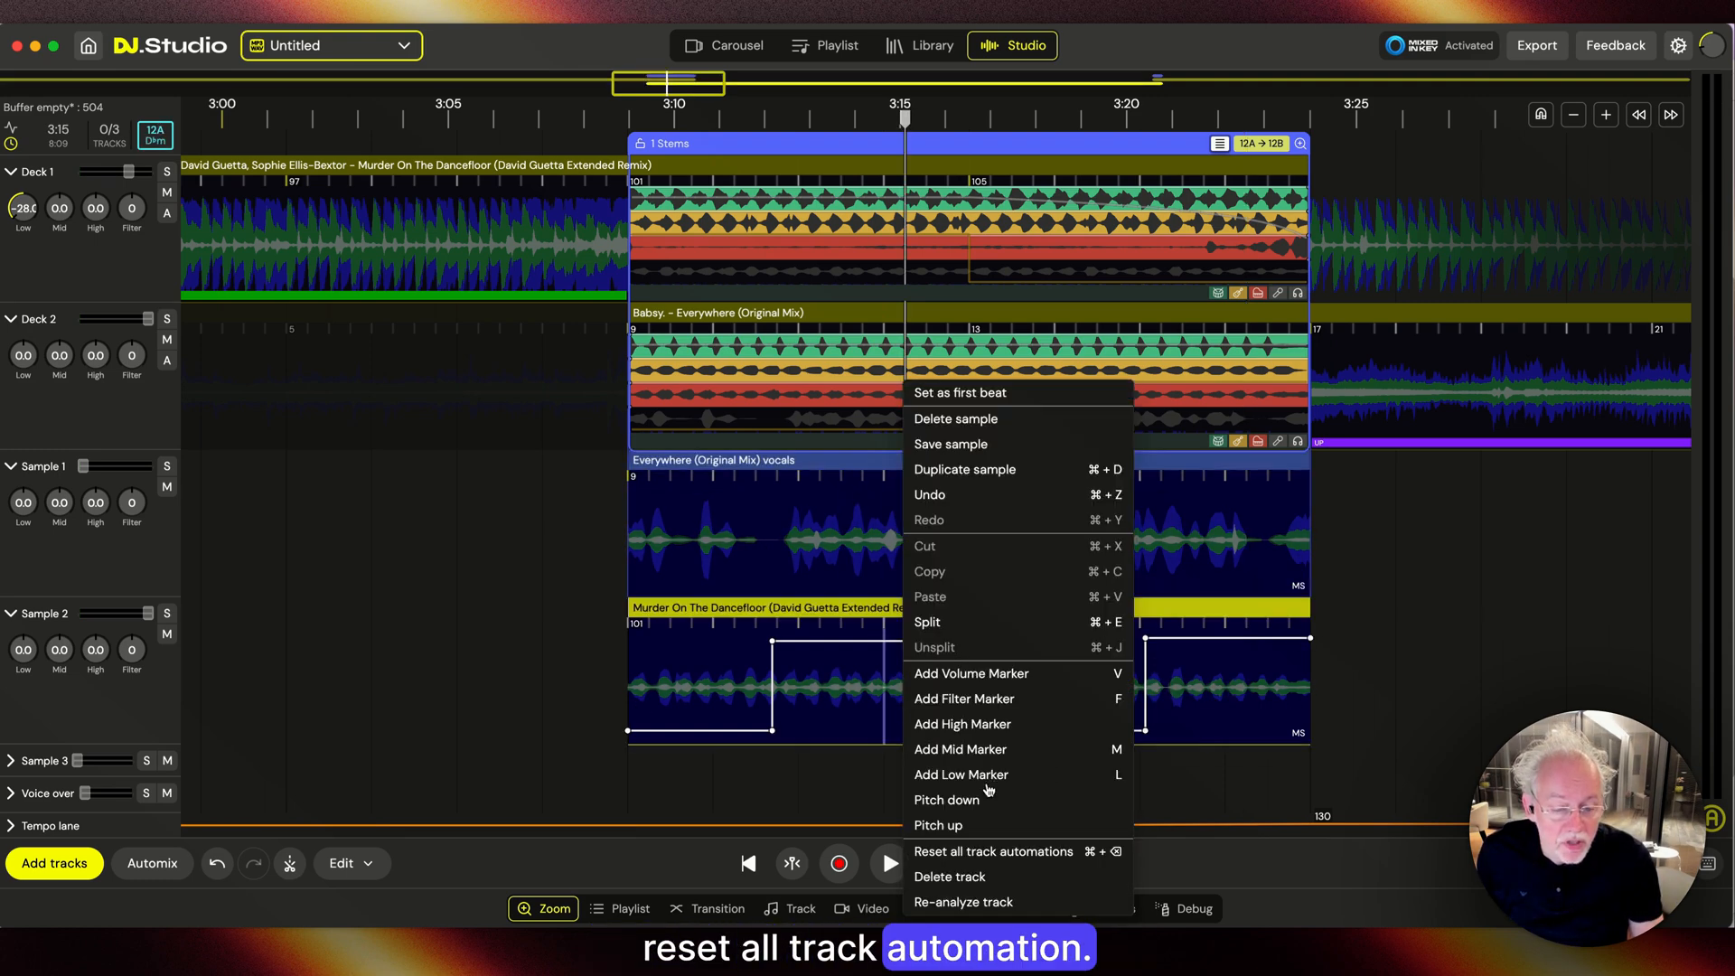
click(992, 851)
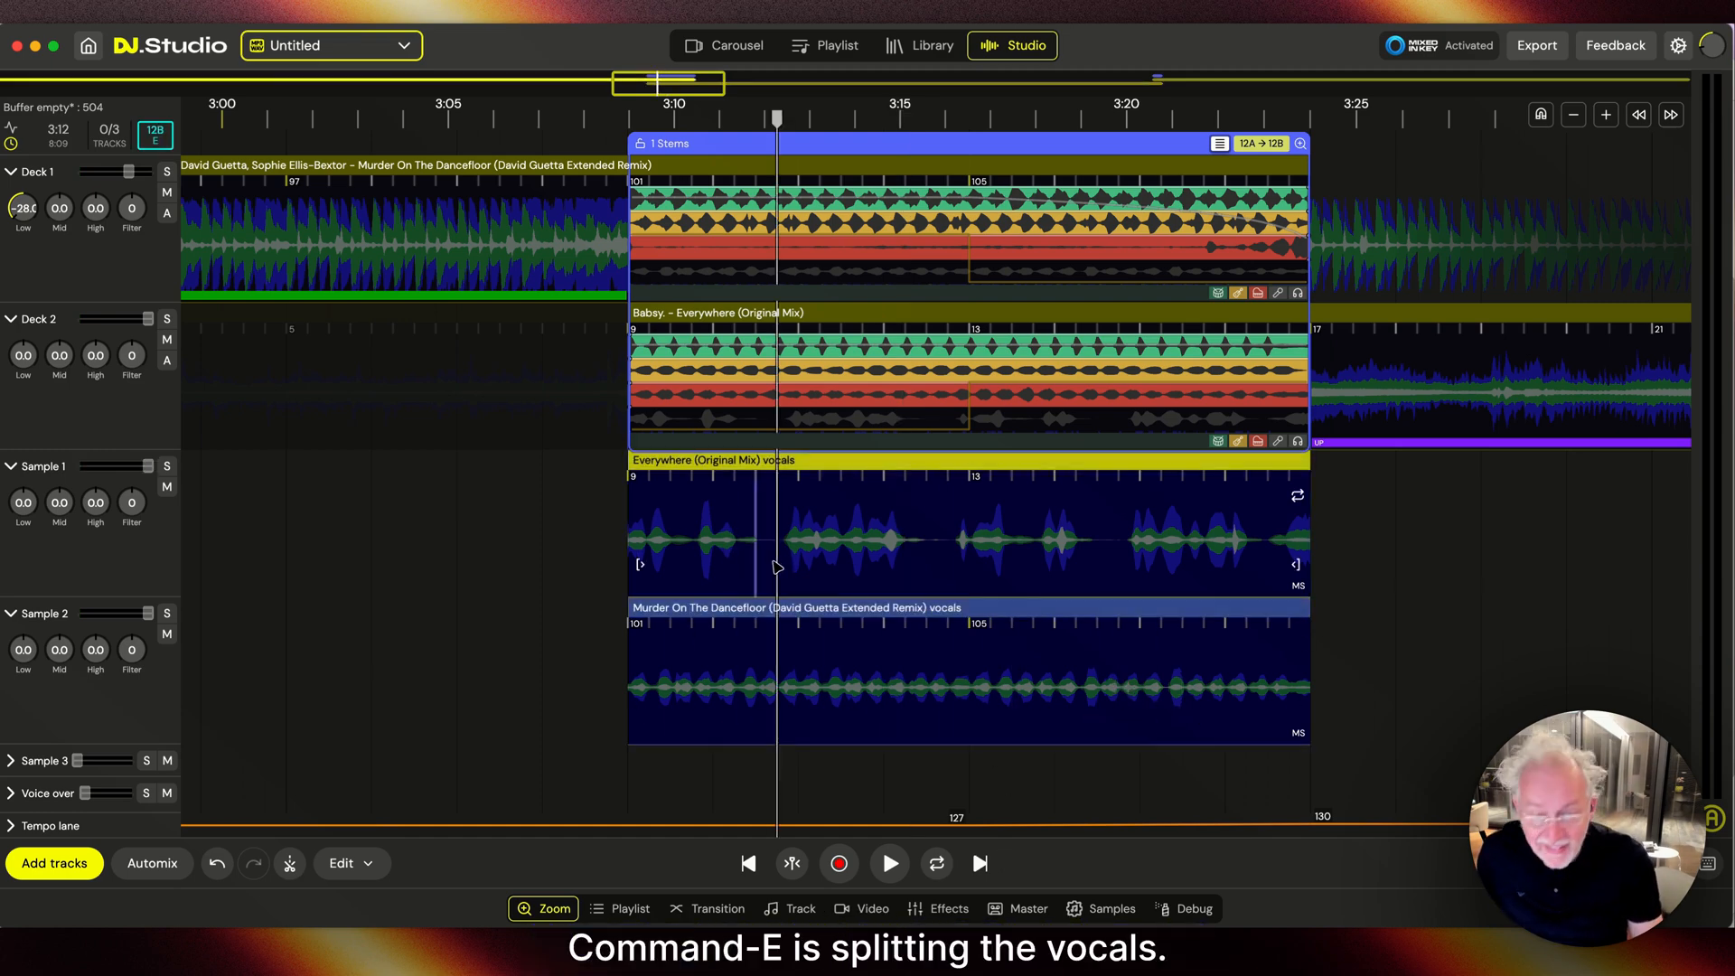
key(cmd+e)
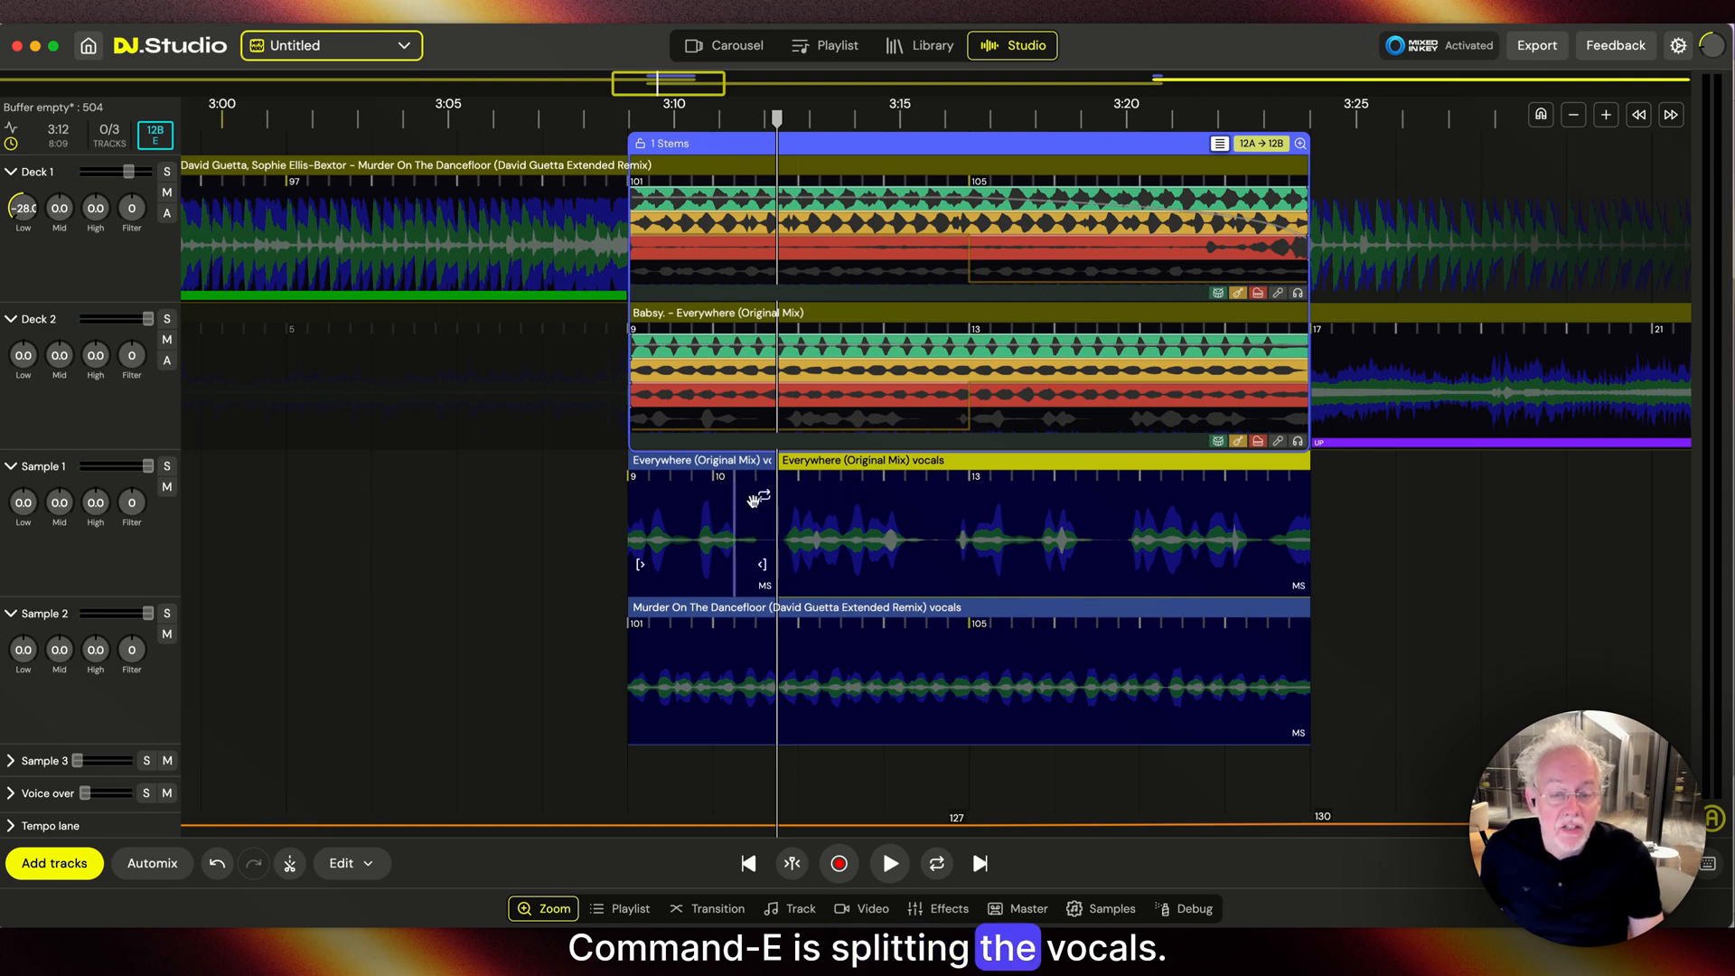
key(cmd+e)
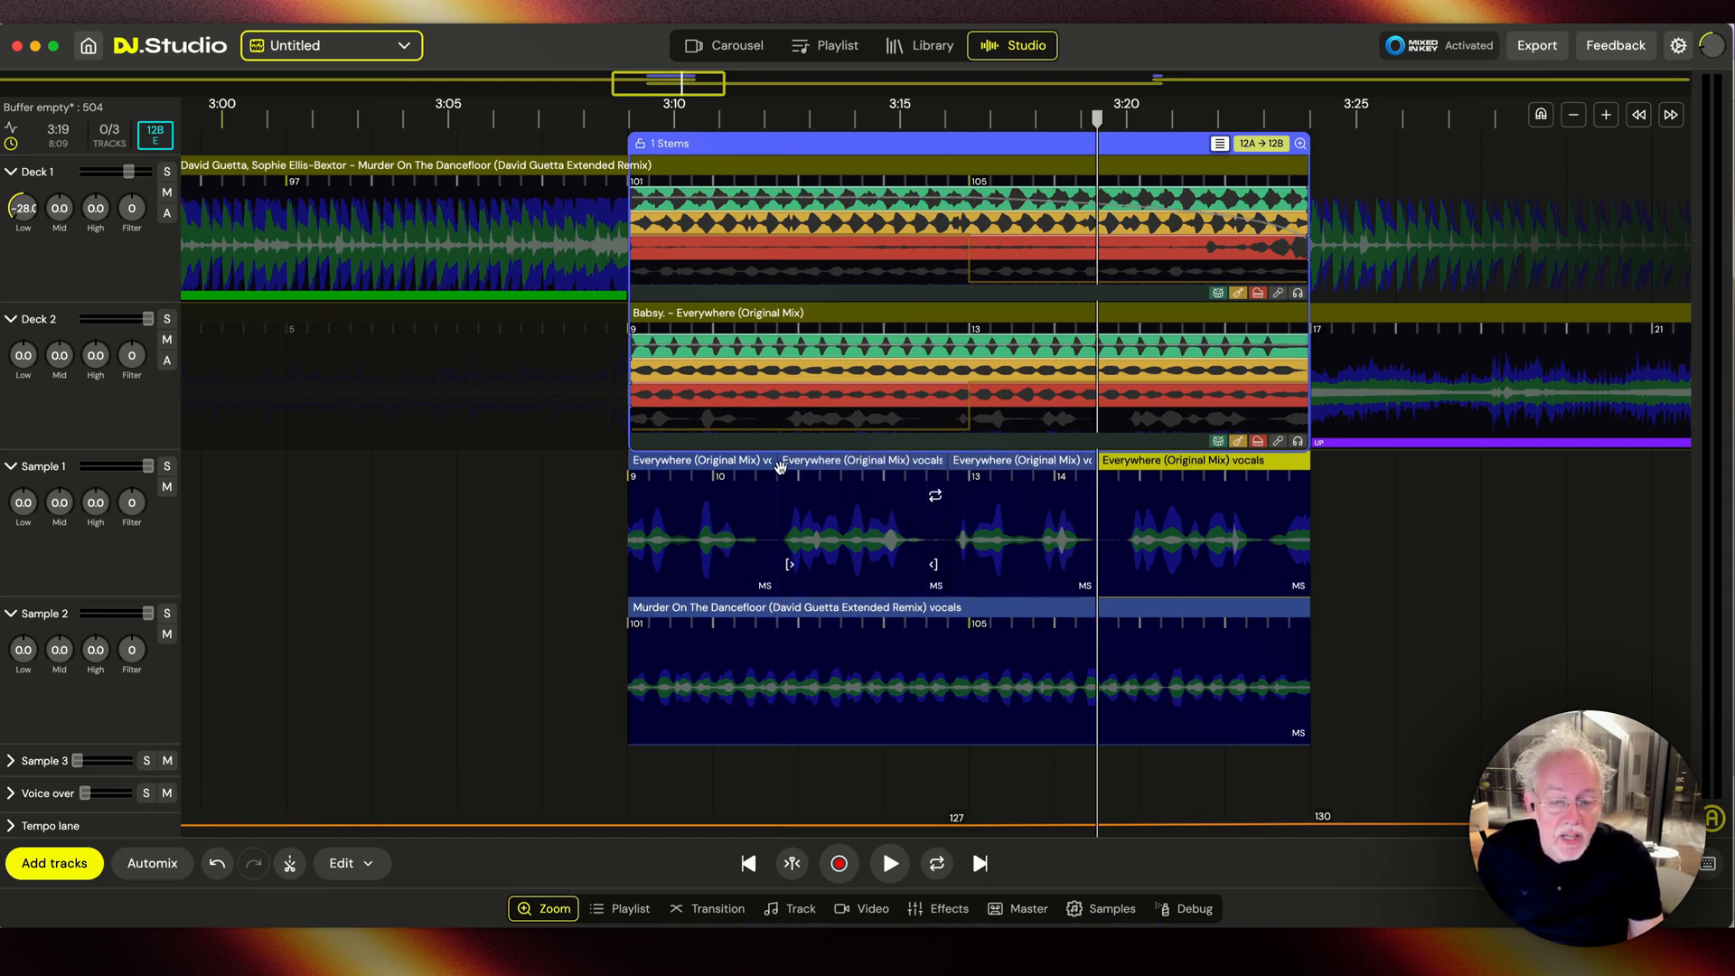
Step: Select a vocal piece to delete so the two songs' vocals stop overlapping
click(857, 459)
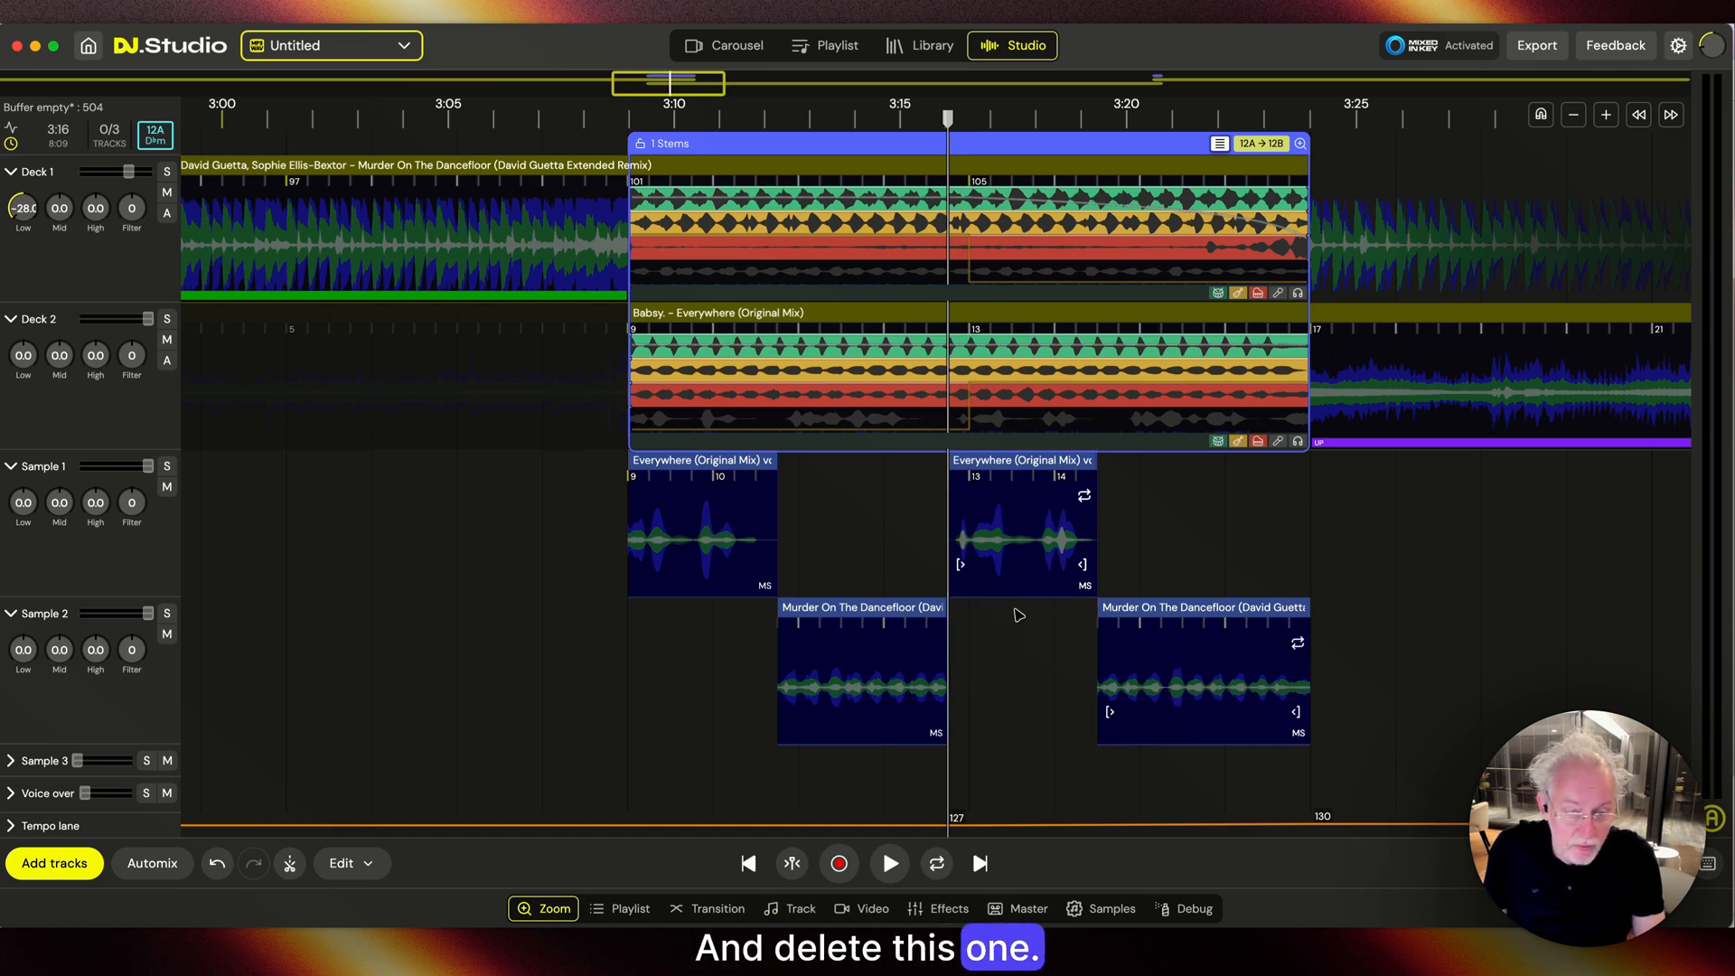
Step: Delete the remaining overlapping piece, play back the alternating vocals, then show the Murder vocals' effects
click(889, 864)
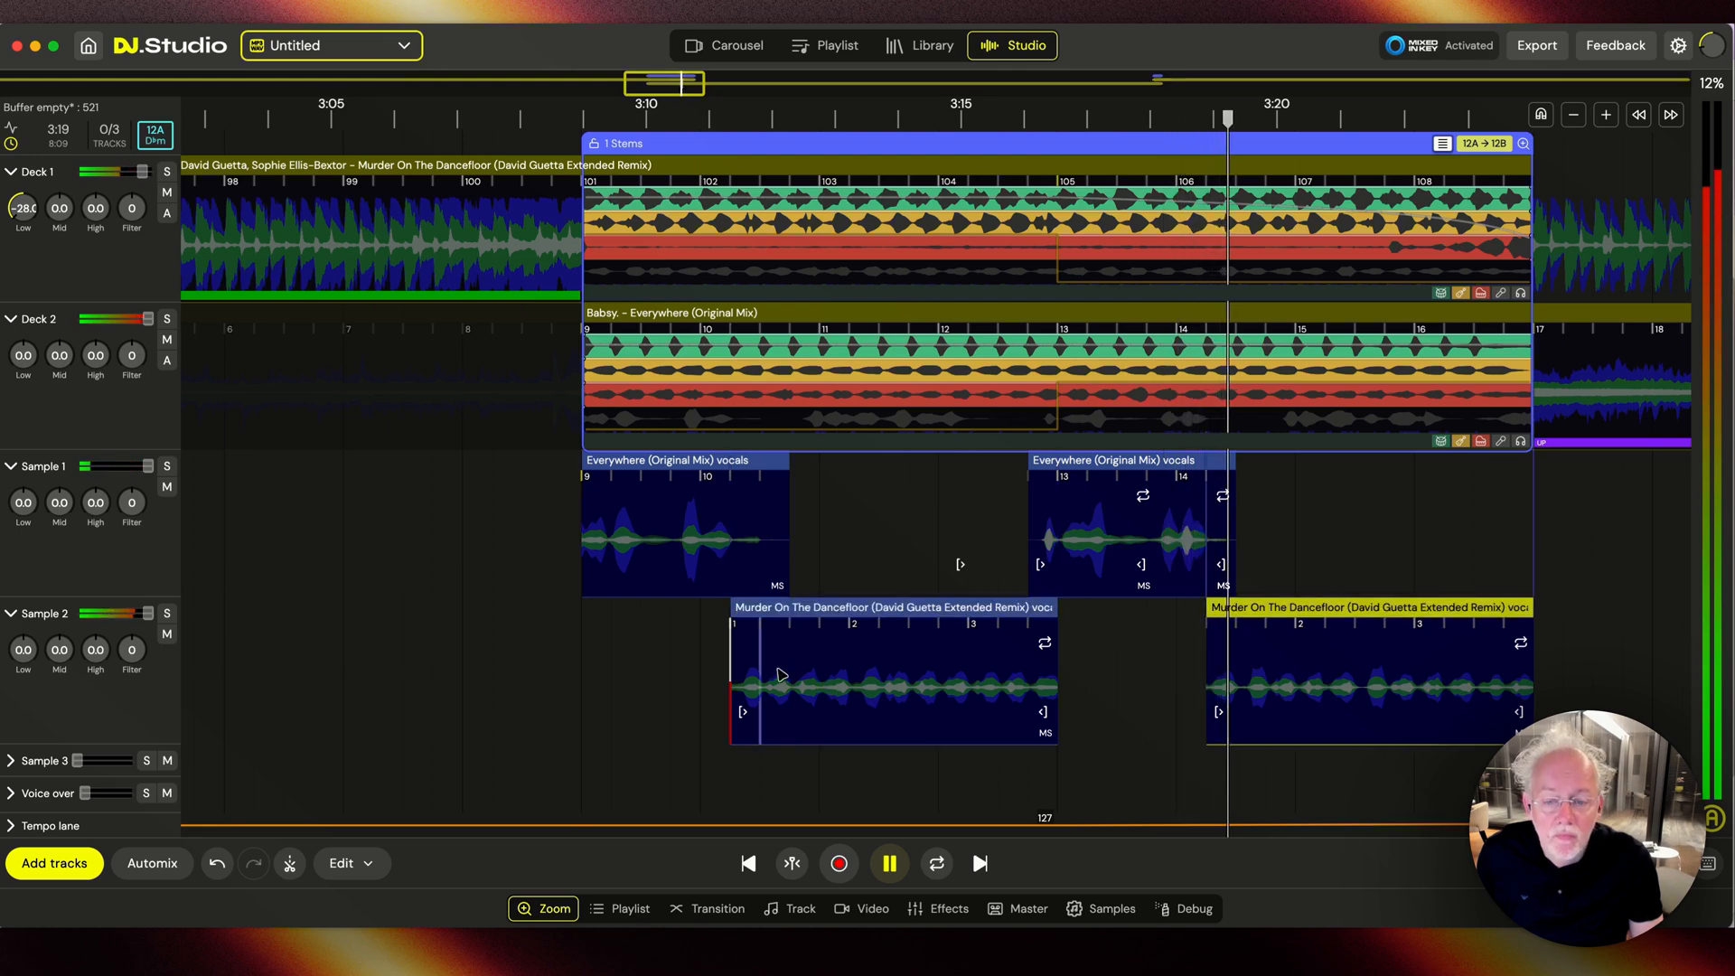
click(887, 863)
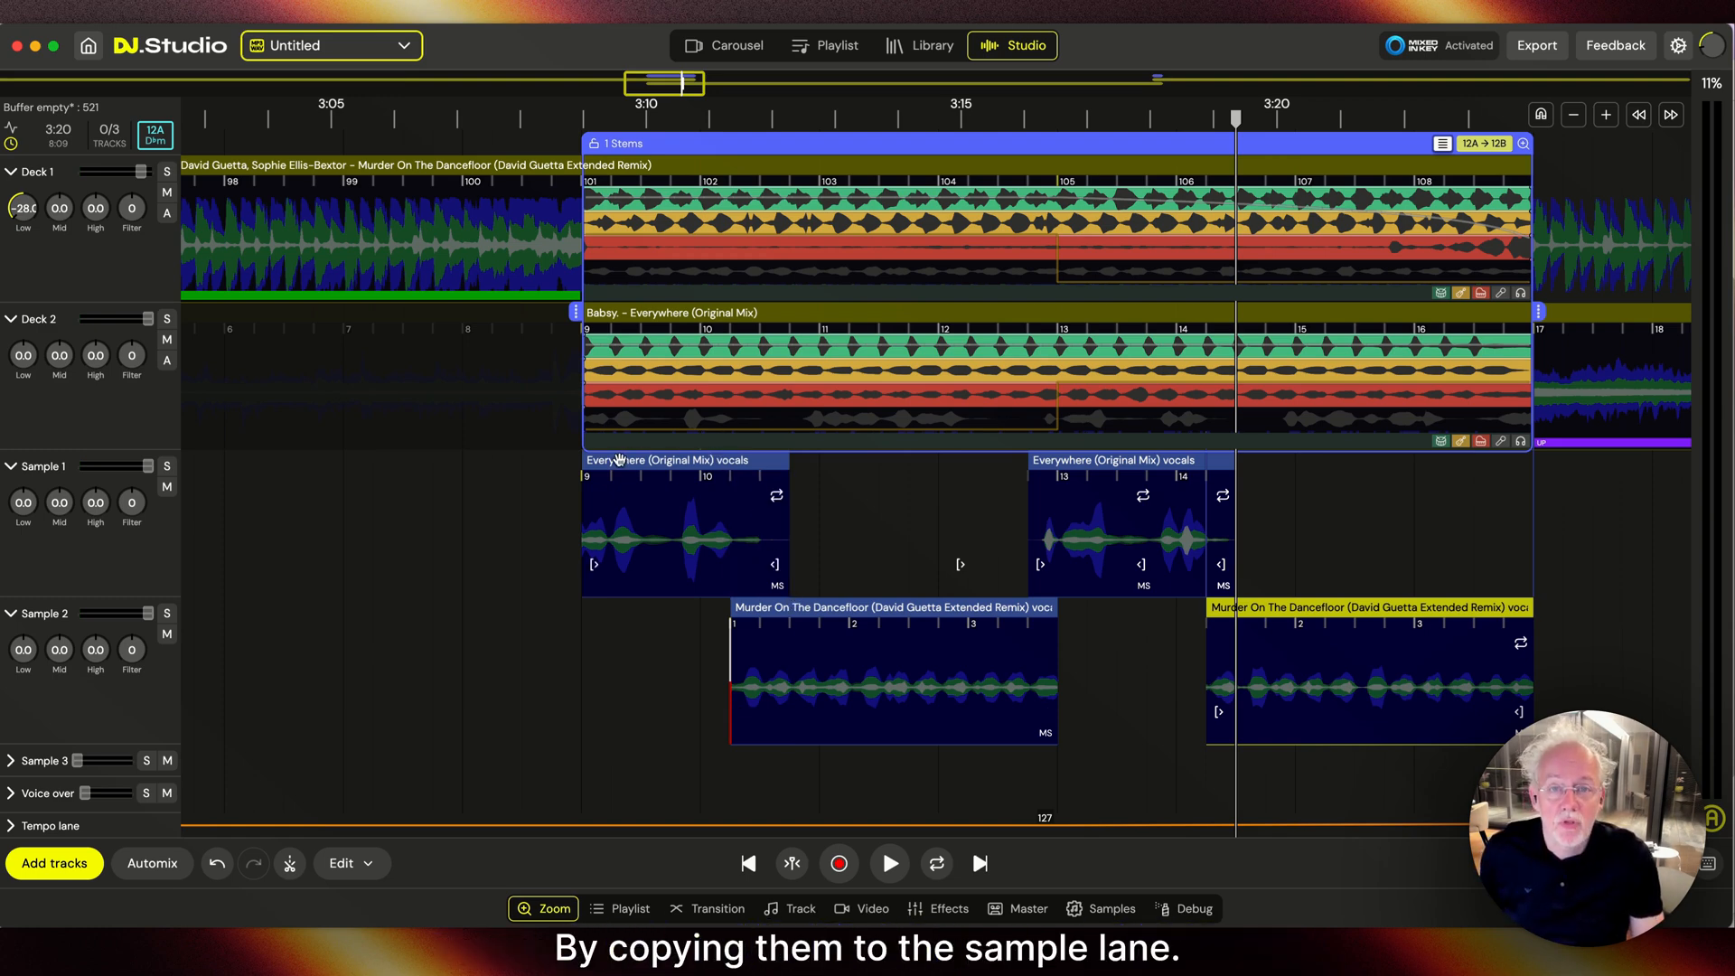
mouse_move(746, 564)
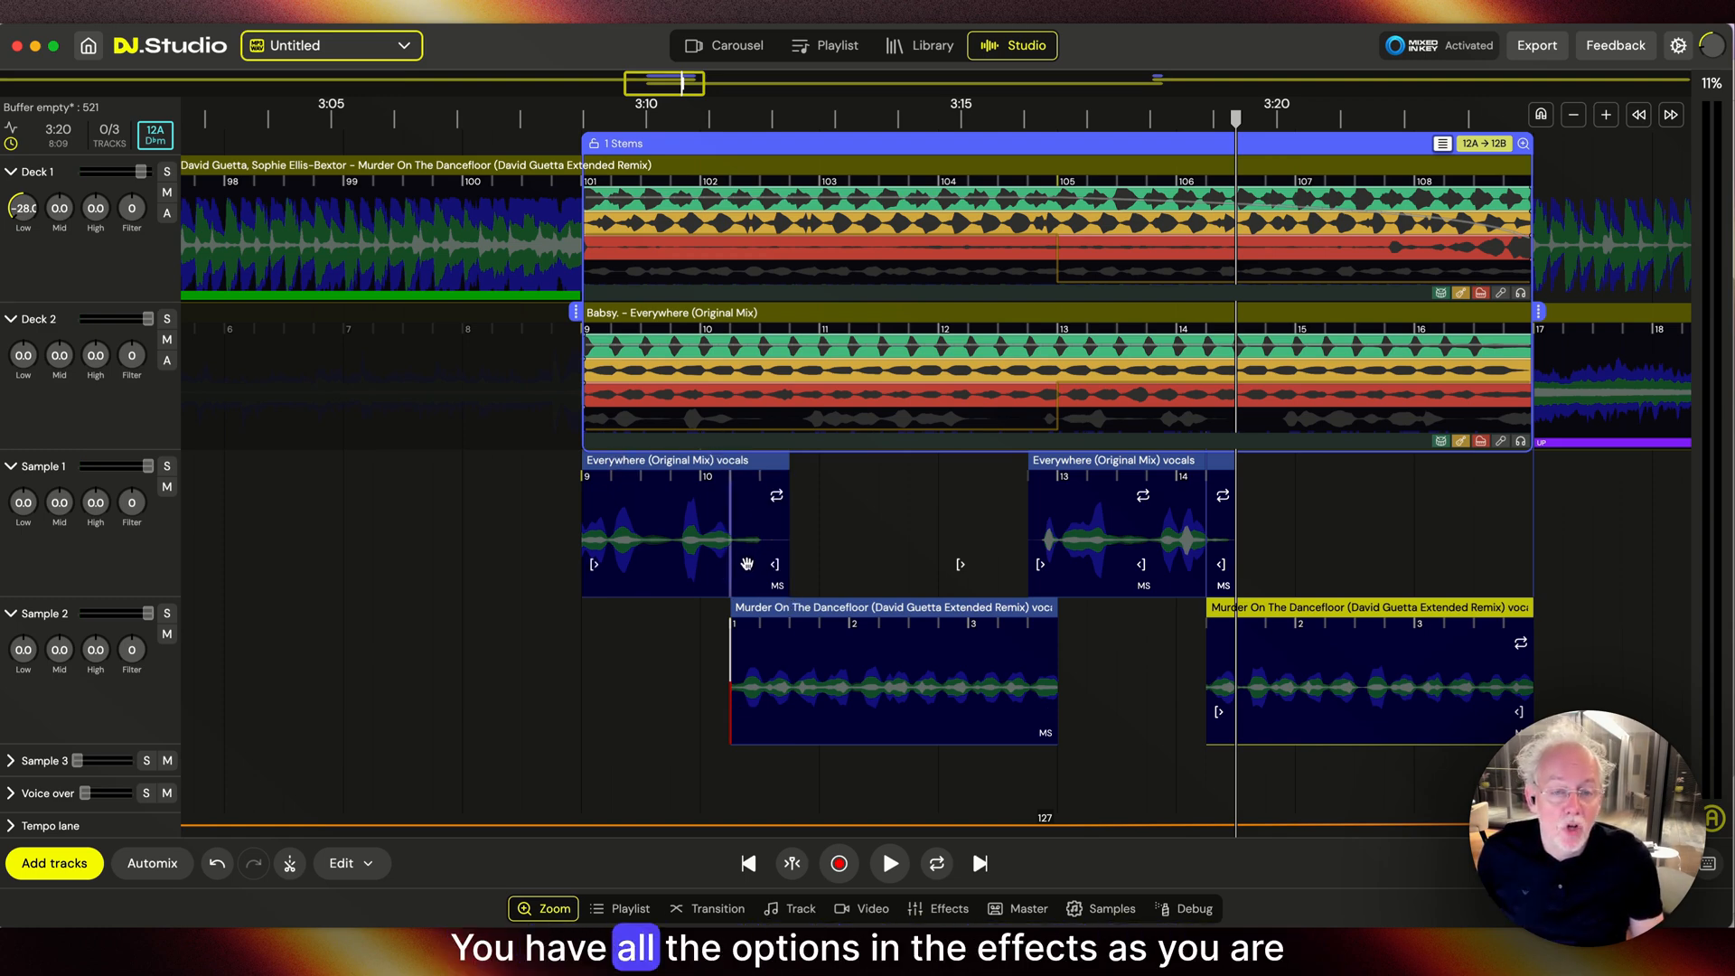
click(949, 909)
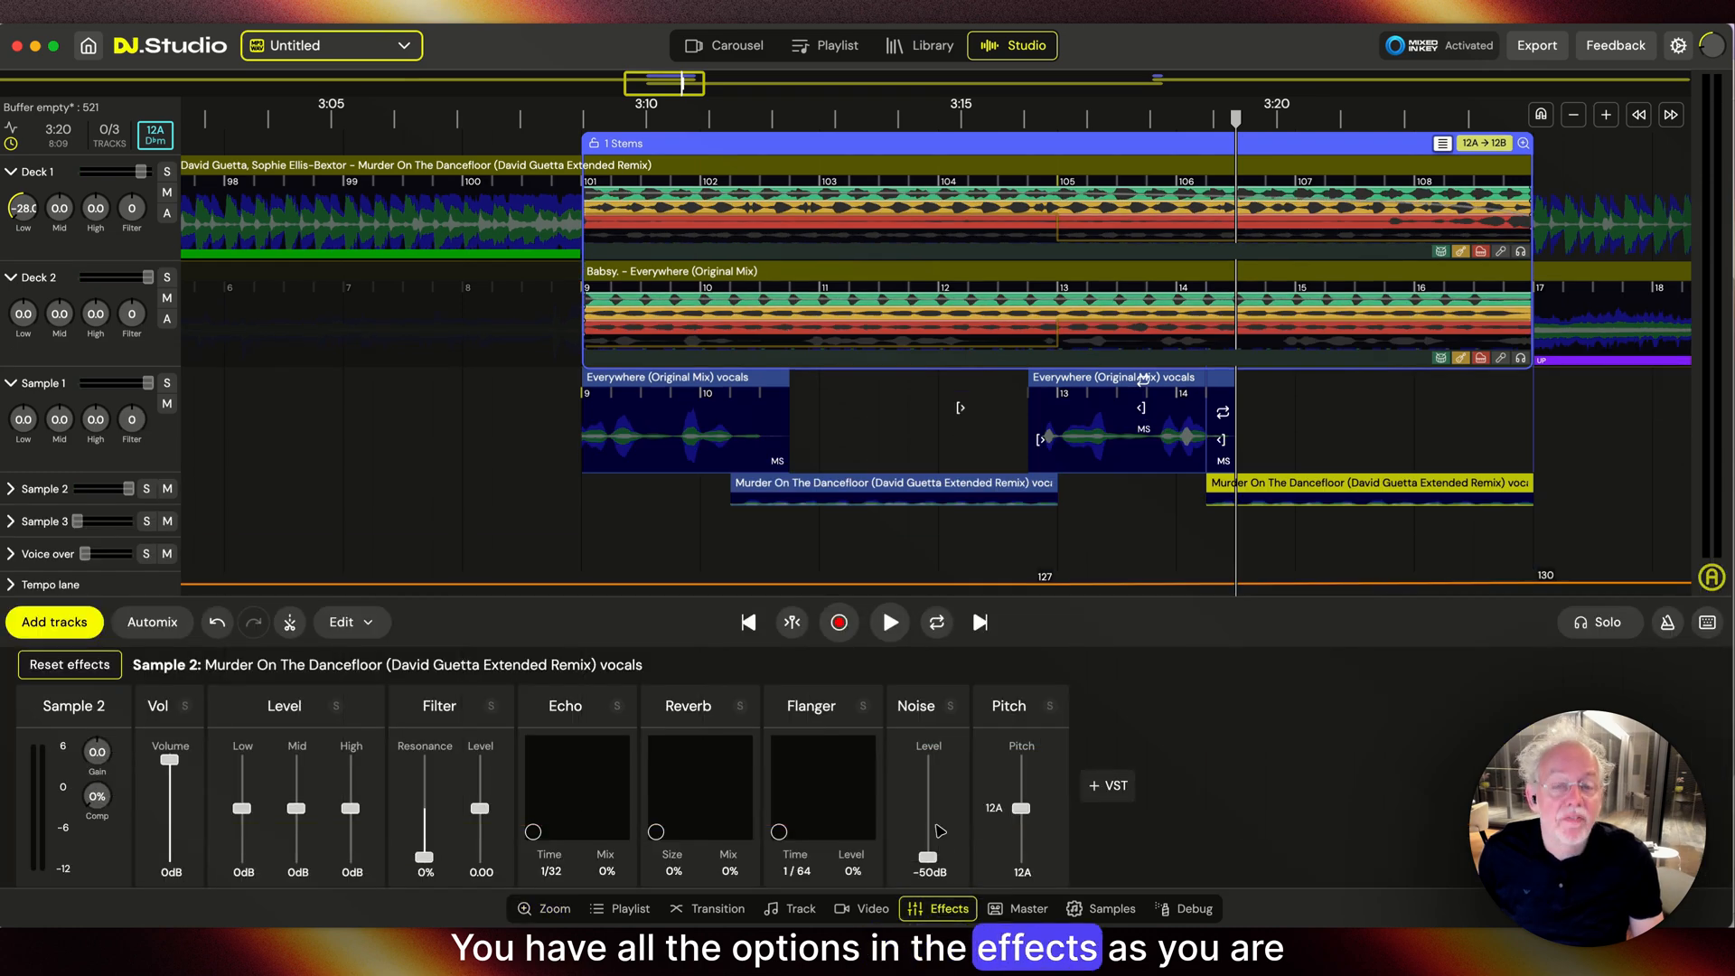